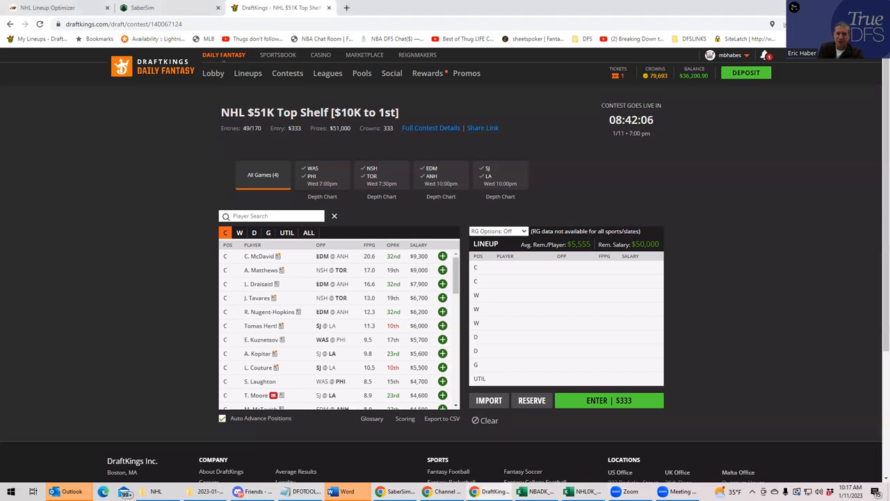
{"action": "mouse_move", "coordinate": [535, 271]}
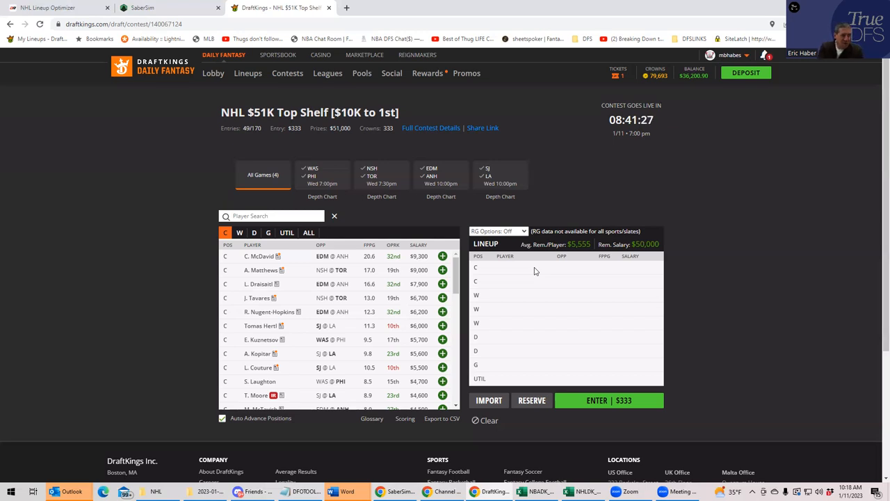
{"action": "mouse_move", "coordinate": [308, 254]}
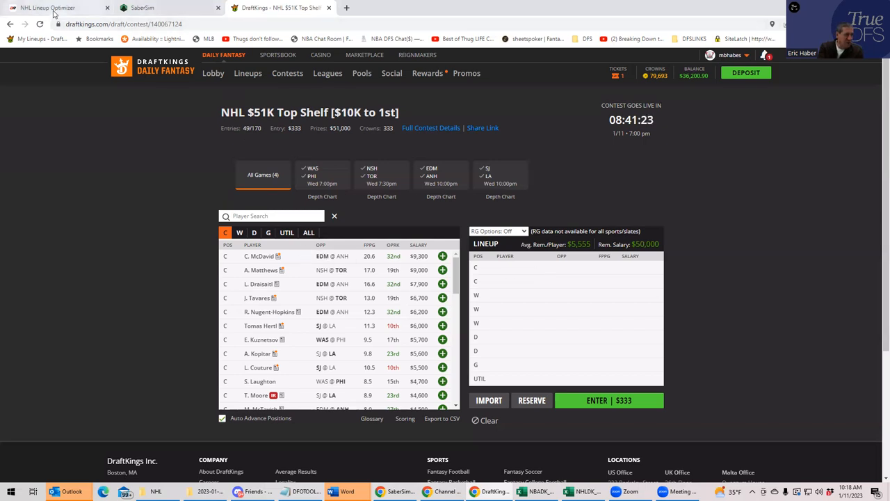
Bring up the DailyRoto NHL optimizer with the Wednesday four-game slate projections.
{"action": "left_click", "coordinate": [48, 8]}
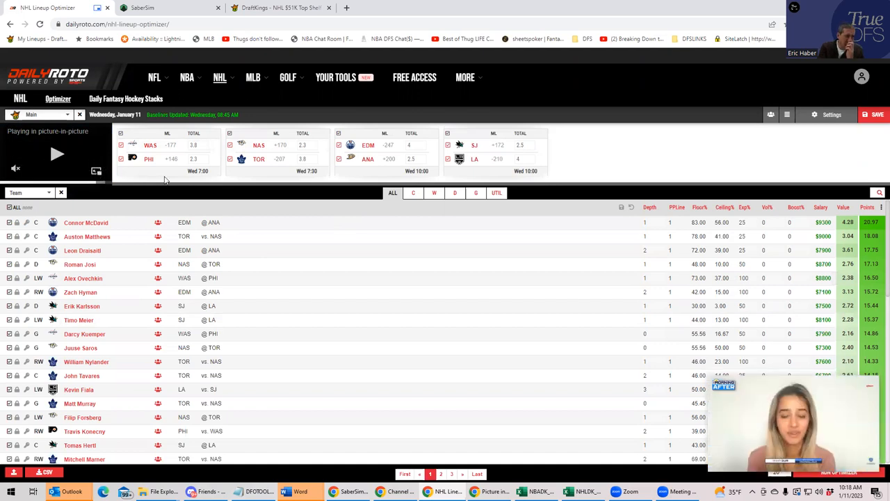
{"action": "left_click", "coordinate": [193, 145]}
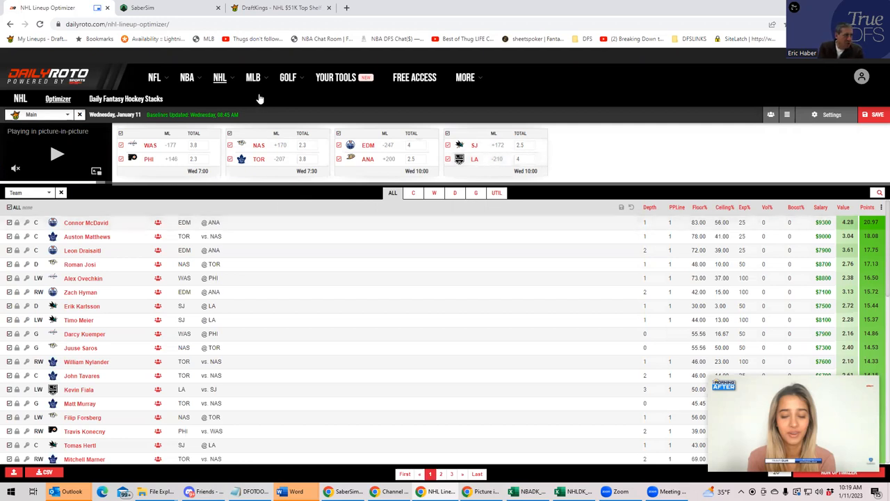
Bring up SaberSim's NHL projections for the four-game DraftKings main slate.
{"action": "left_click", "coordinate": [142, 7]}
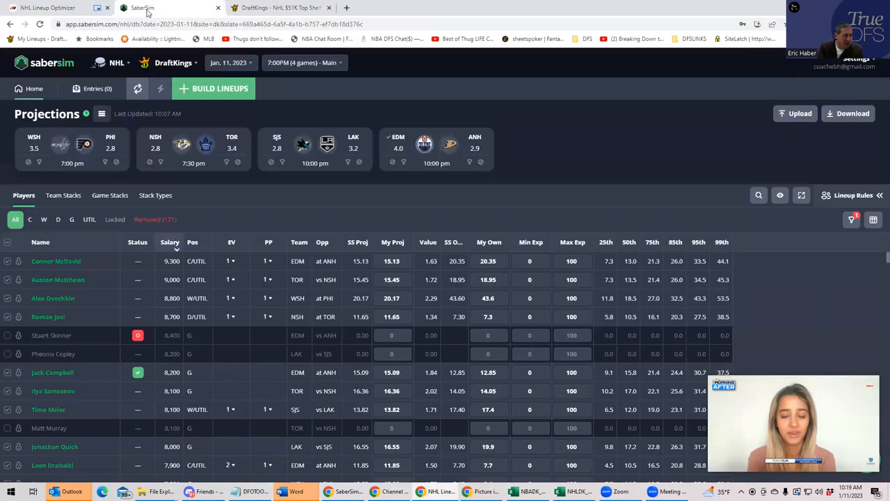
{"action": "mouse_move", "coordinate": [39, 150]}
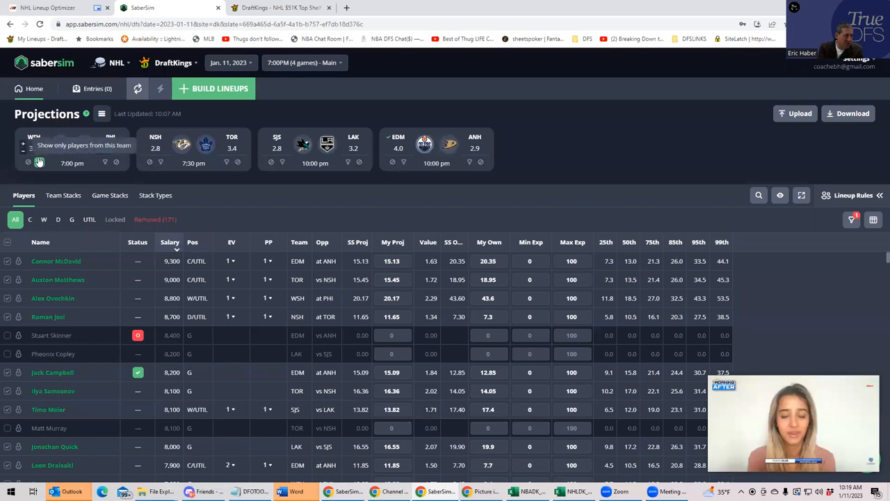
{"action": "mouse_move", "coordinate": [49, 166]}
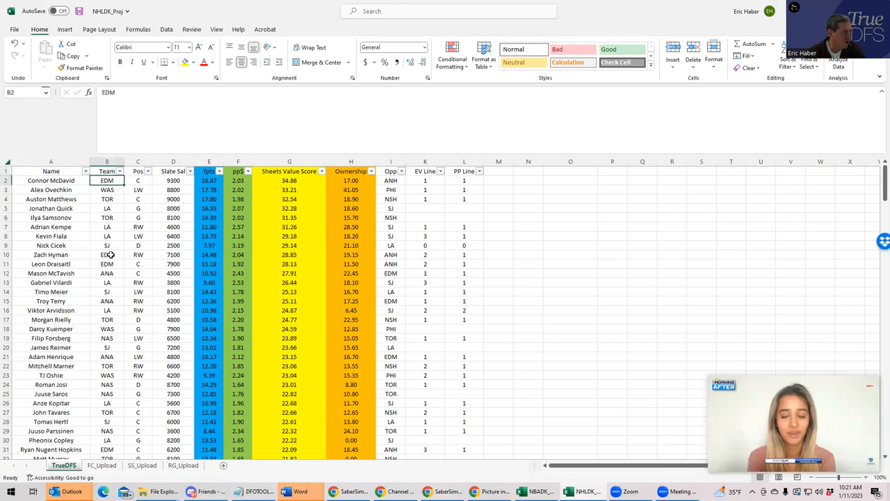
{"action": "left_click", "coordinate": [106, 273]}
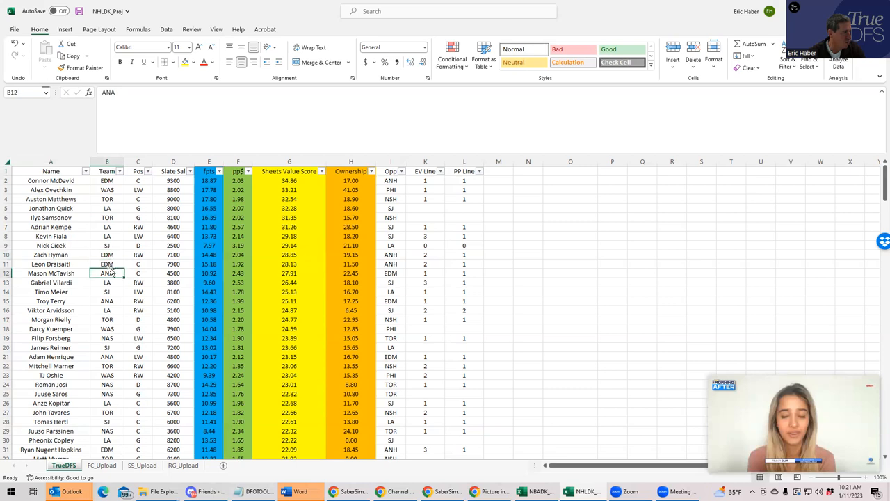
{"action": "left_click", "coordinate": [107, 263]}
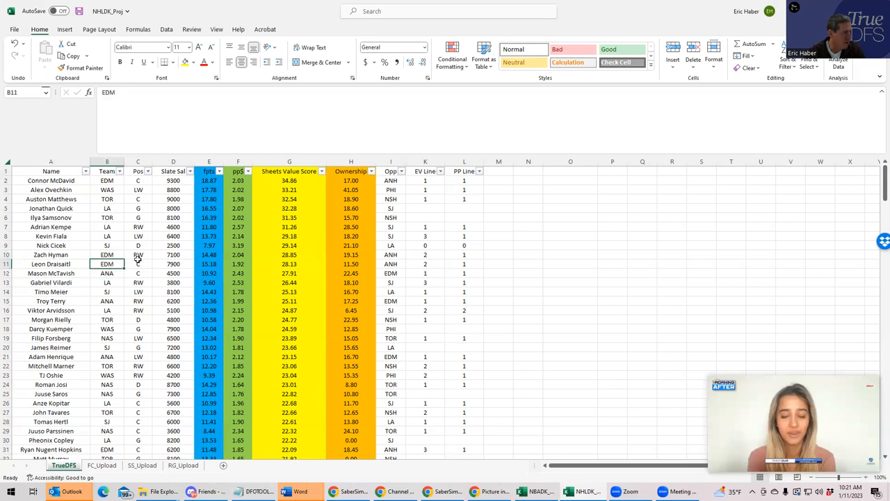
{"action": "left_click", "coordinate": [106, 254]}
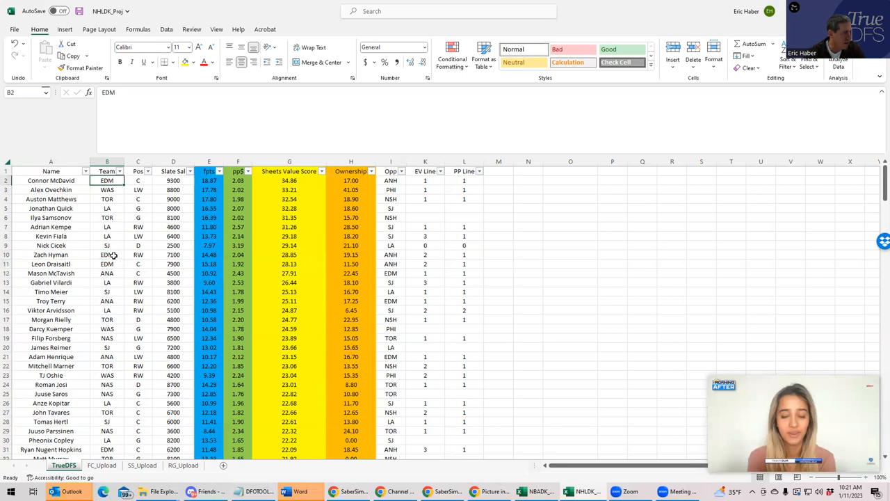
{"action": "left_click", "coordinate": [107, 253]}
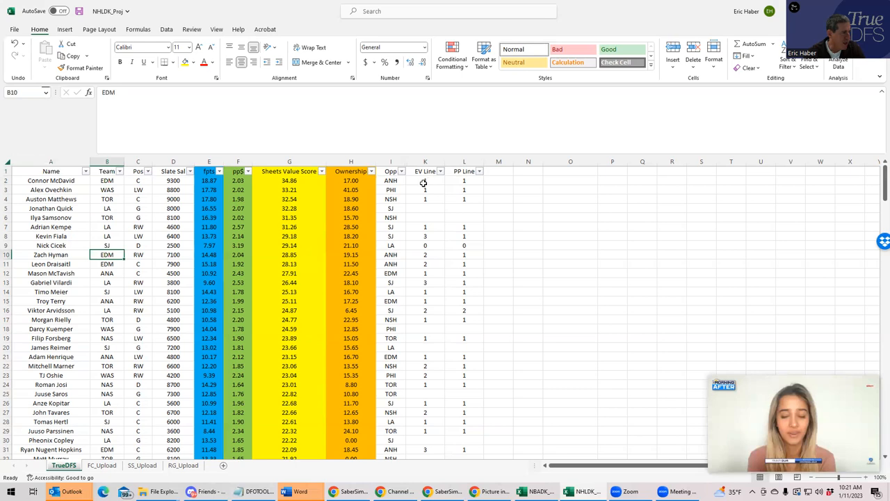
{"action": "left_click", "coordinate": [425, 264]}
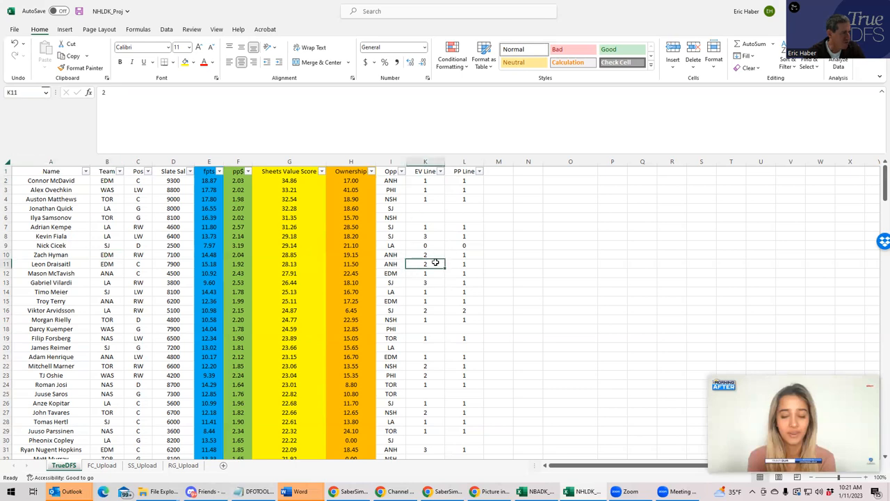
{"action": "left_click", "coordinate": [464, 254]}
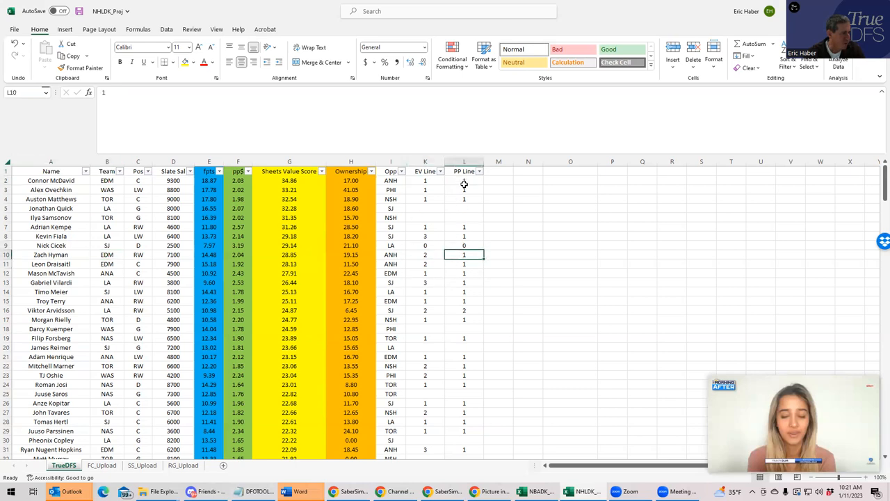
{"action": "left_click", "coordinate": [463, 180]}
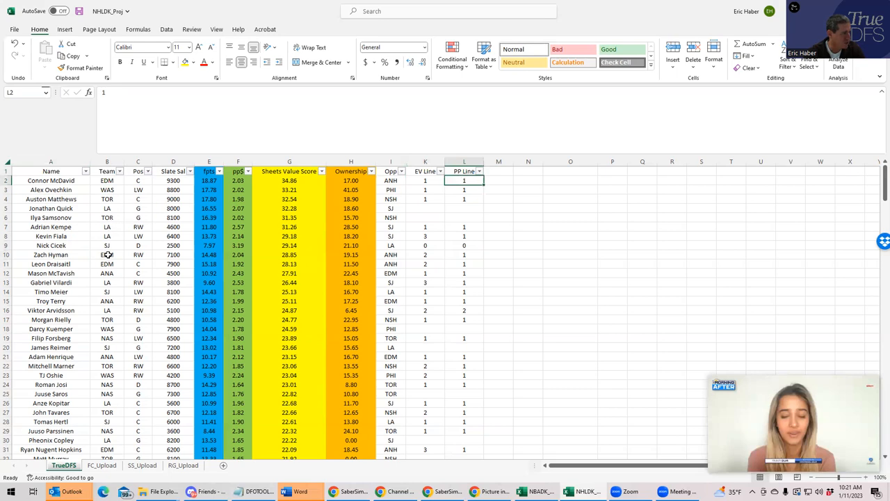
{"action": "left_click", "coordinate": [107, 263]}
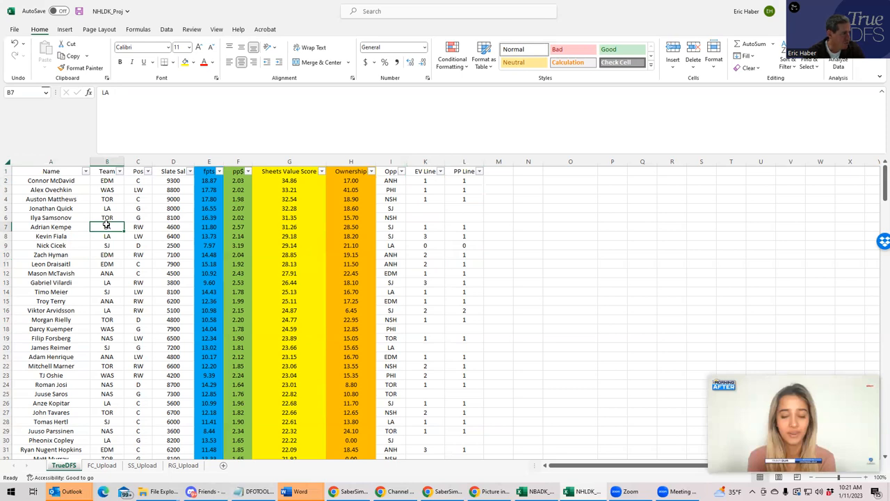
{"action": "left_click", "coordinate": [107, 310]}
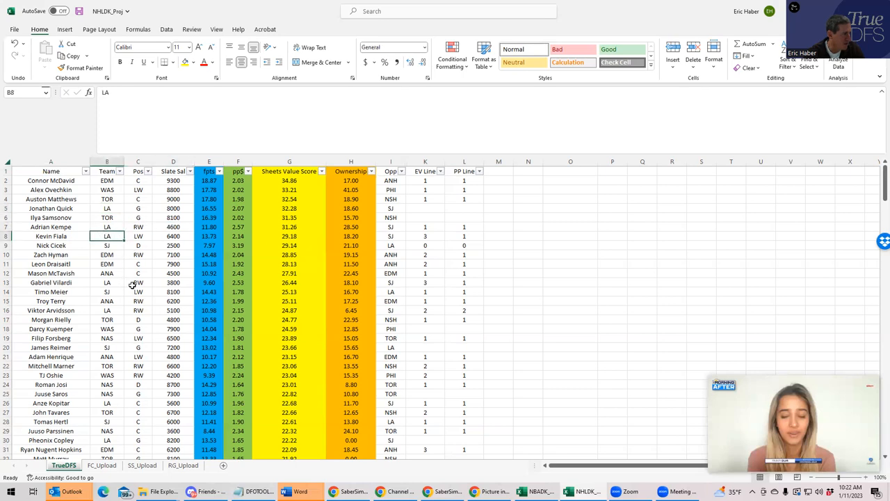
{"action": "left_click", "coordinate": [137, 310]}
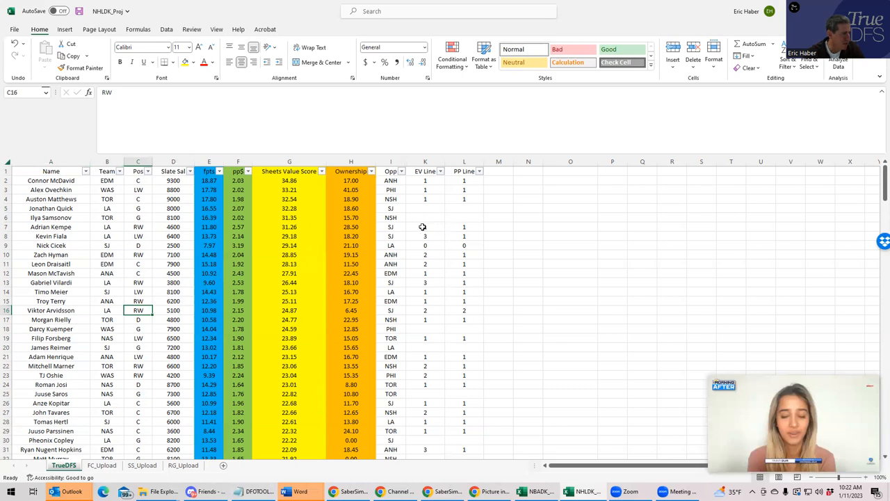
{"action": "left_click", "coordinate": [425, 235]}
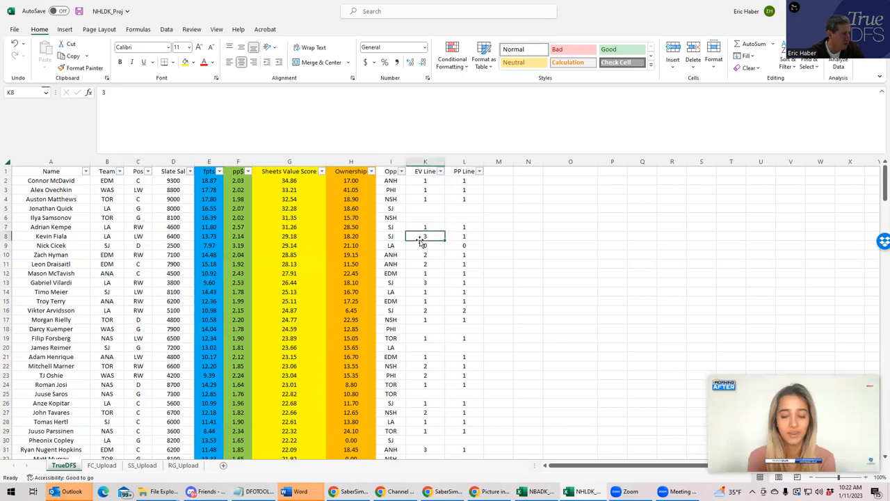
{"action": "left_click", "coordinate": [425, 282]}
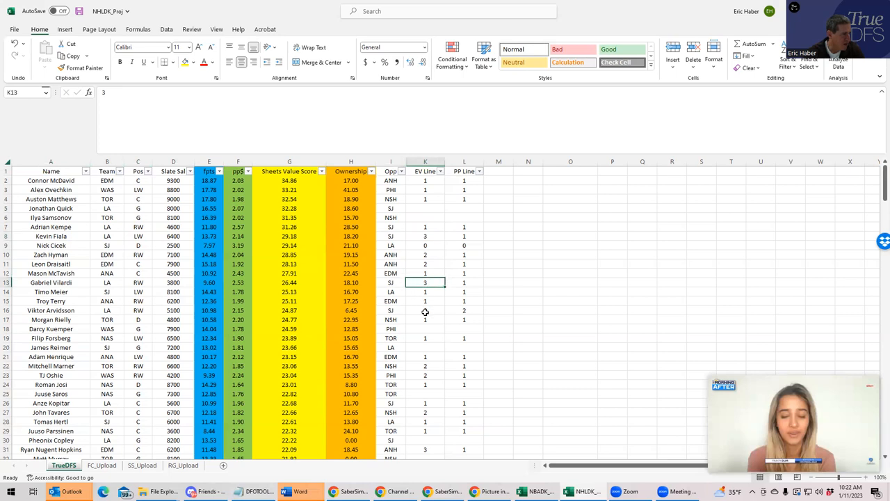
{"action": "left_click", "coordinate": [464, 310]}
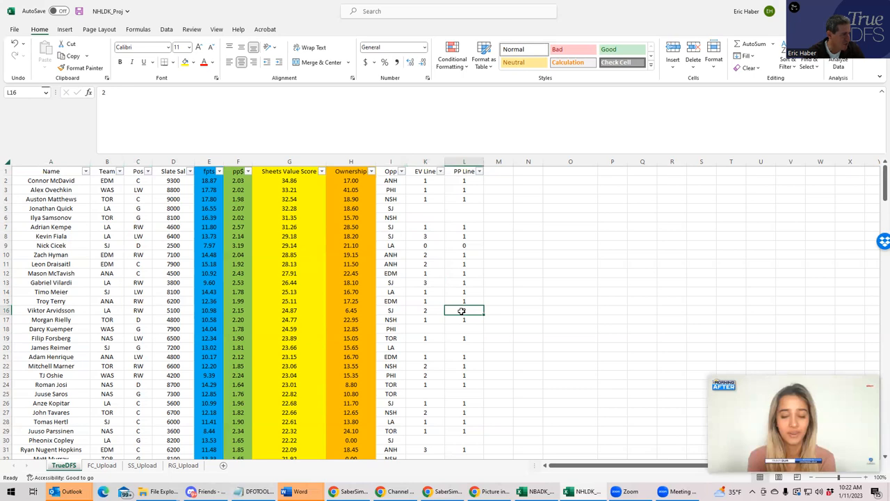
{"action": "type", "text": "2"}
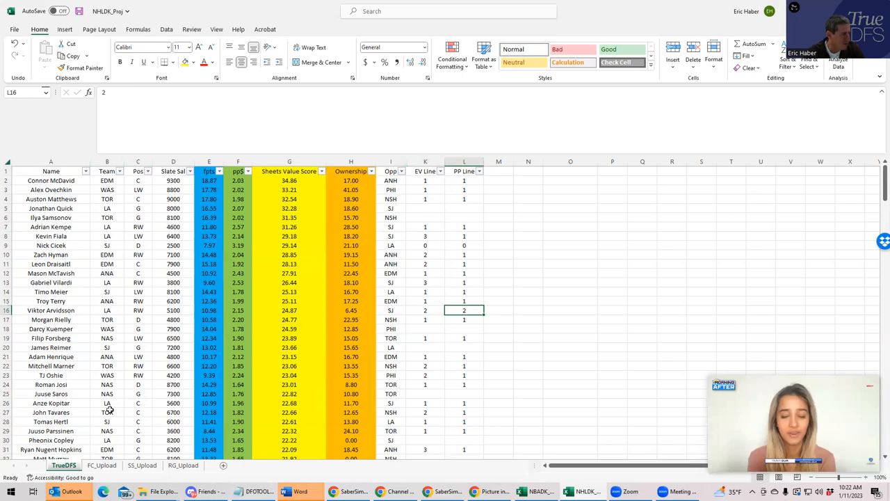
{"action": "left_click", "coordinate": [106, 412]}
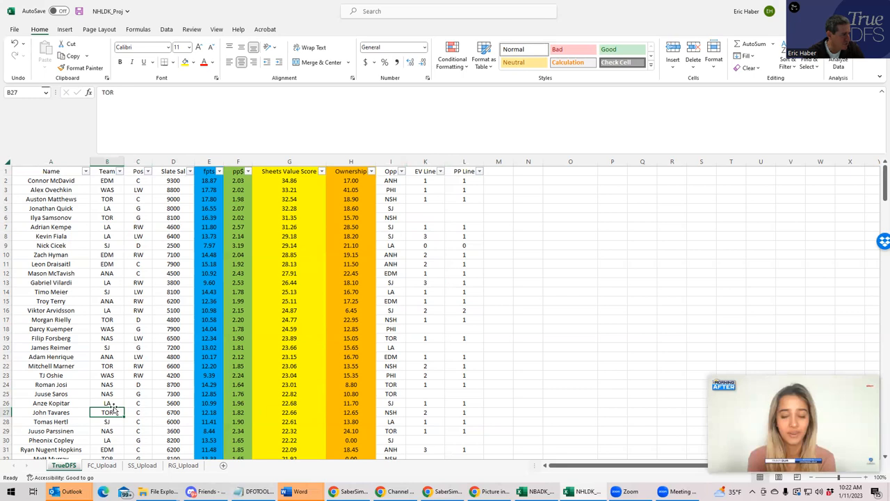
{"action": "left_click", "coordinate": [425, 403]}
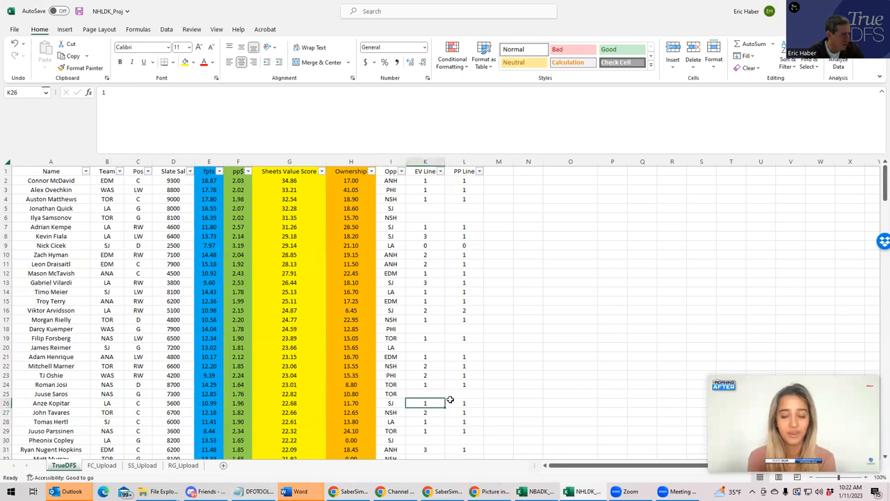
{"action": "left_click", "coordinate": [463, 403]}
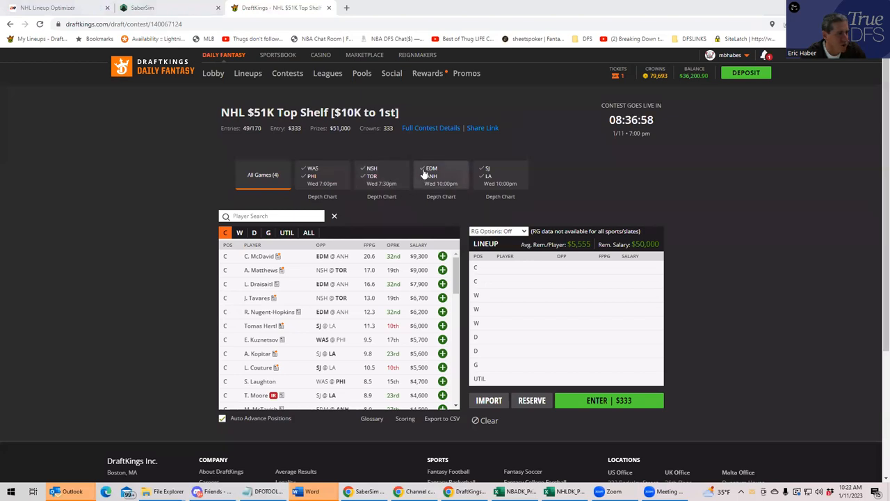
{"action": "mouse_move", "coordinate": [494, 183]}
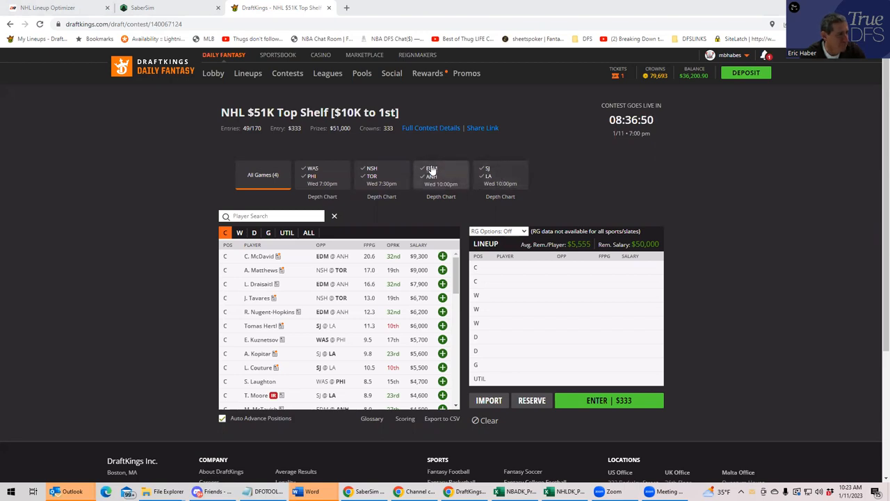
Filter to the EDM–ANH game and add McDavid, Draisaitl and Zach Hyman to the lineup.
{"action": "left_click", "coordinate": [441, 174]}
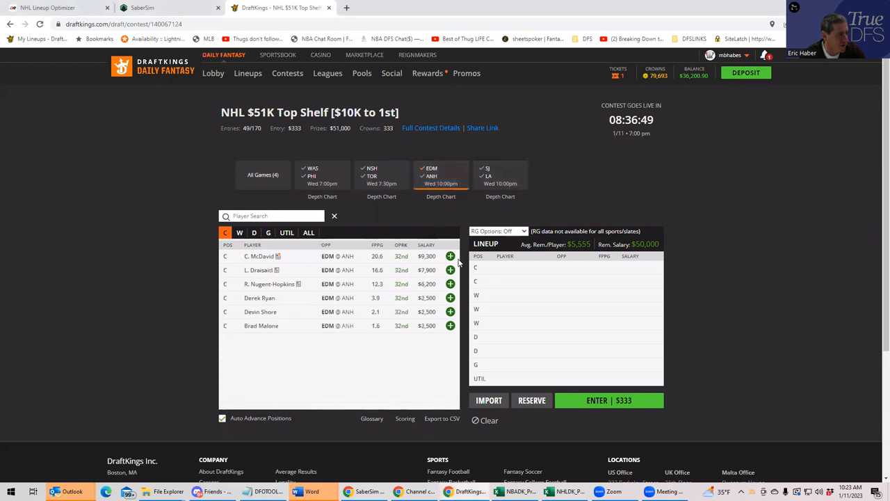
{"action": "left_click", "coordinate": [450, 256]}
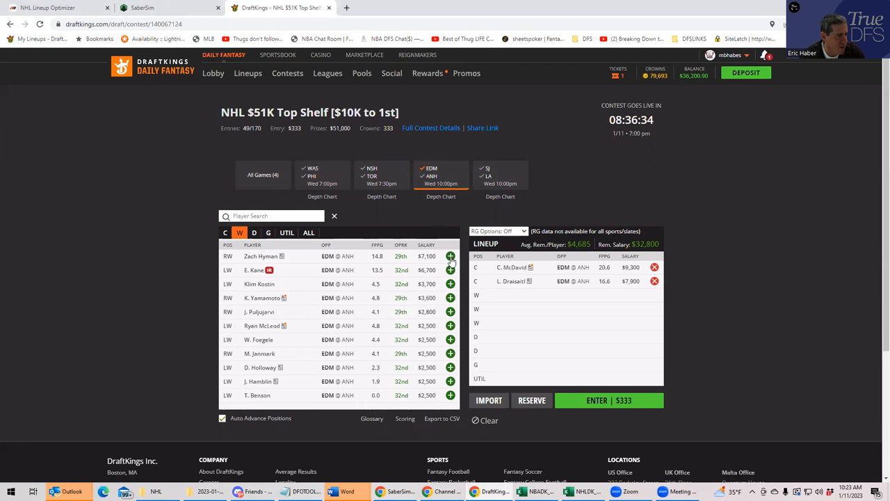
{"action": "left_click", "coordinate": [450, 255]}
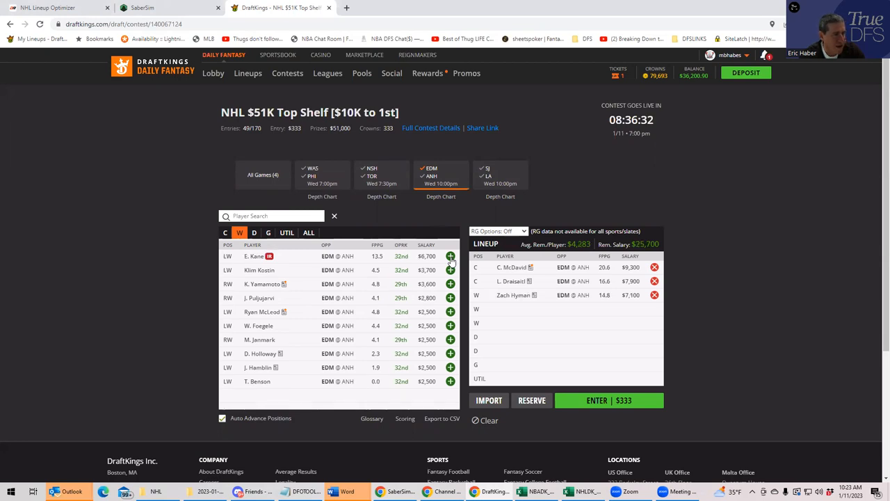
{"action": "left_click", "coordinate": [267, 232]}
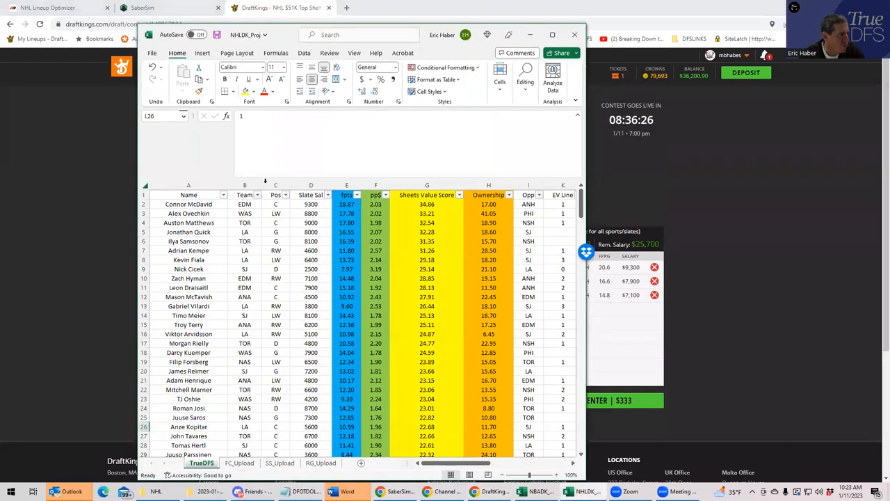
{"action": "left_click", "coordinate": [310, 231]}
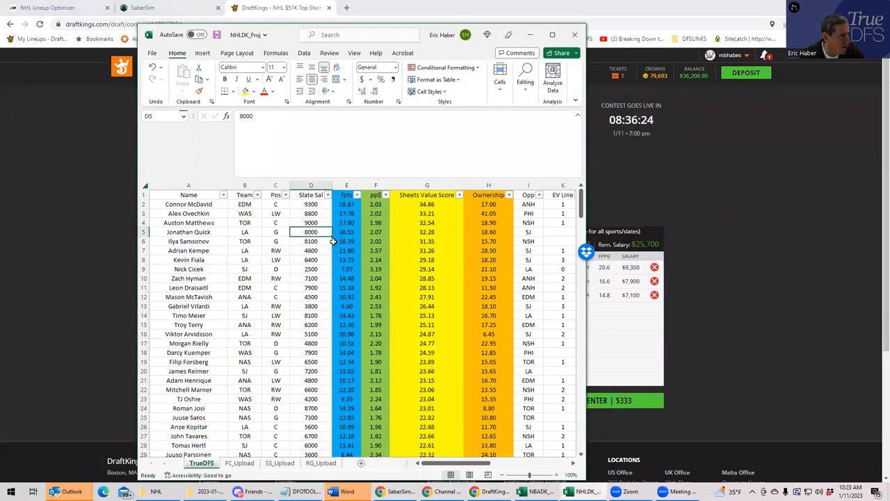
{"action": "mouse_move", "coordinate": [313, 304]}
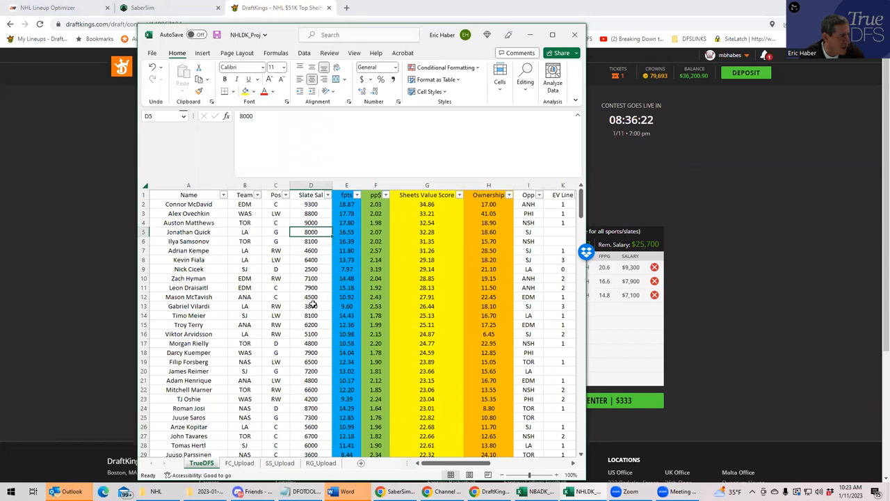
{"action": "left_click", "coordinate": [311, 352]}
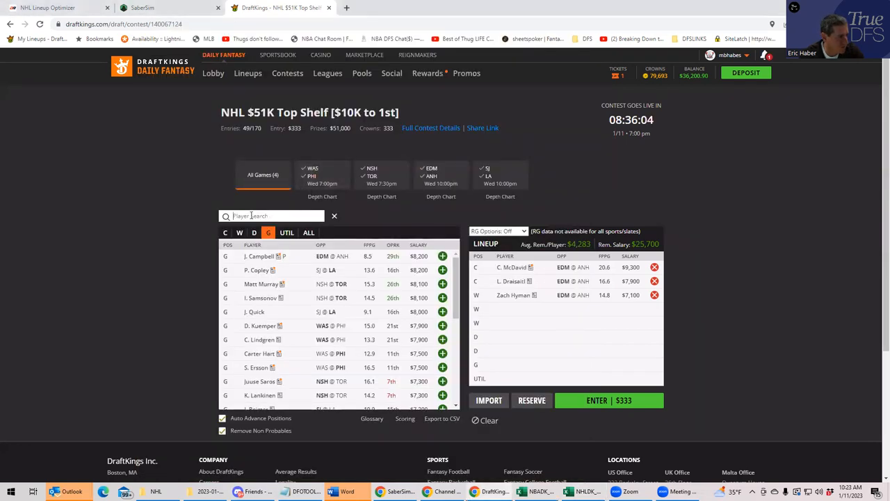
Search RE among goalies and add J. Reimer, leaving $18,500 in salary.
{"action": "type", "text": "RE"}
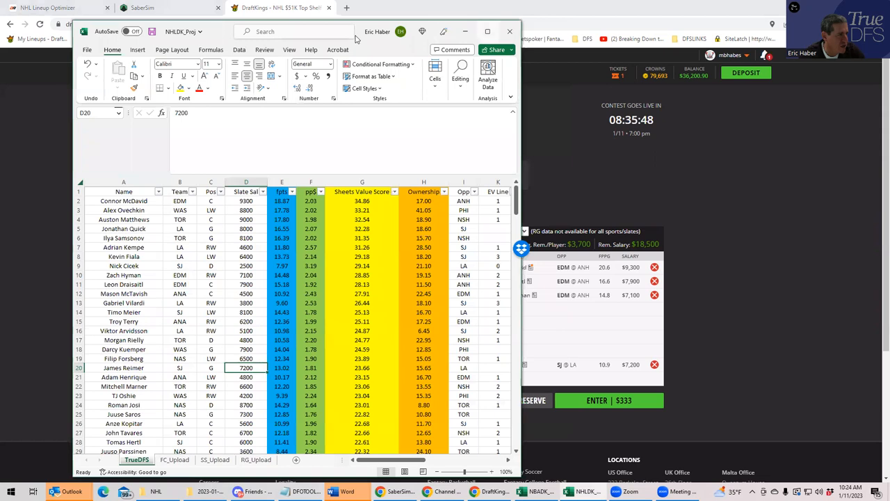
{"action": "left_click", "coordinate": [487, 31]}
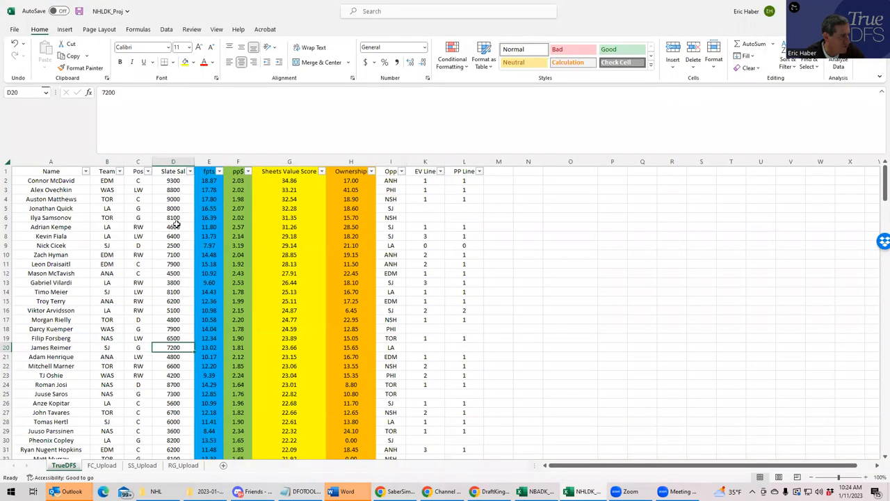
{"action": "left_click", "coordinate": [173, 245]}
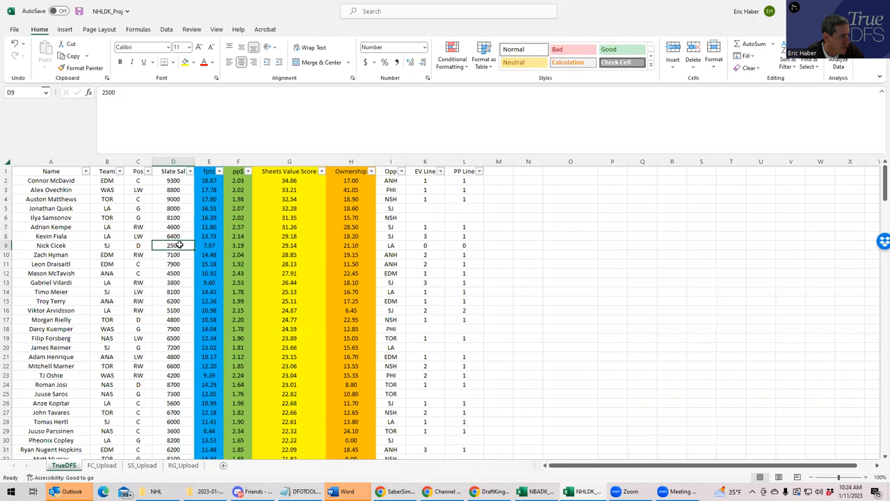
{"action": "left_click", "coordinate": [106, 245]}
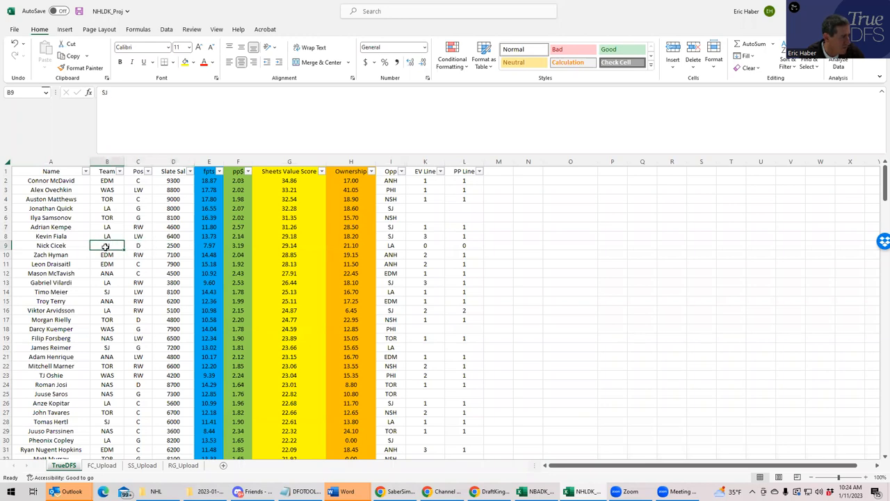
{"action": "left_click", "coordinate": [51, 245]}
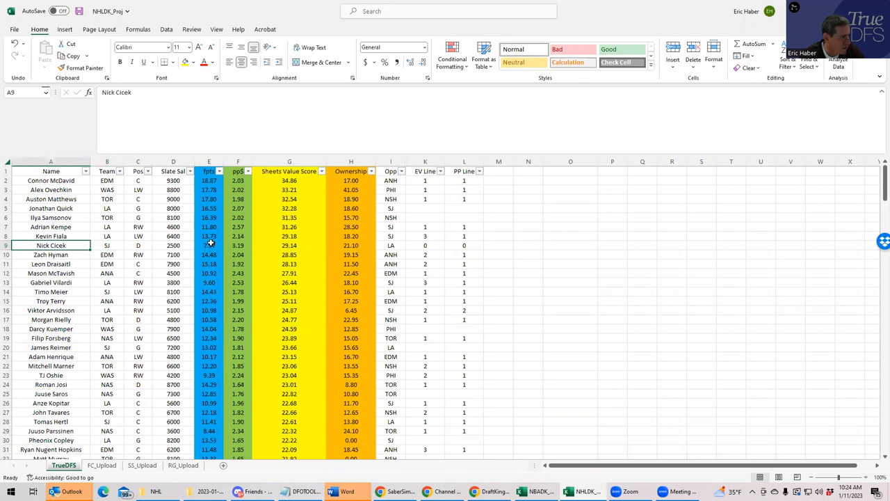
{"action": "left_click", "coordinate": [173, 245]}
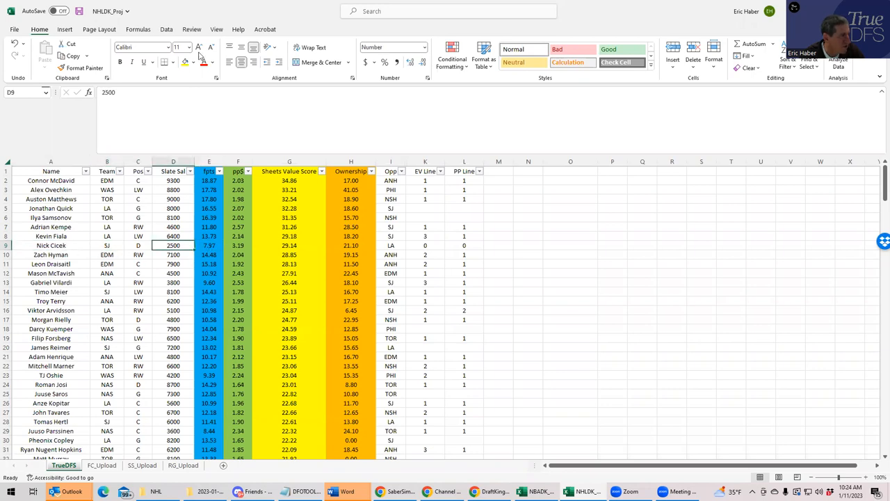
Search 'cic' and add Nick Cicek at defense, leaving $16,000 in salary.
{"action": "left_click", "coordinate": [493, 491]}
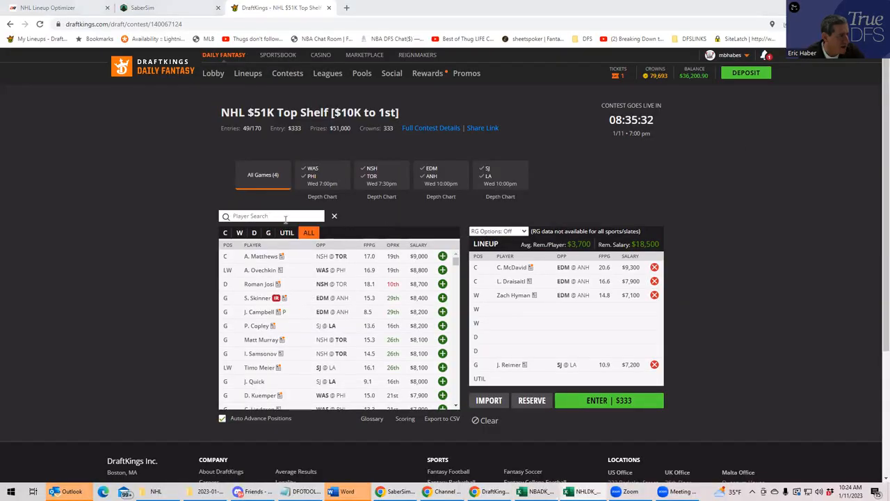
{"action": "left_click", "coordinate": [253, 233]}
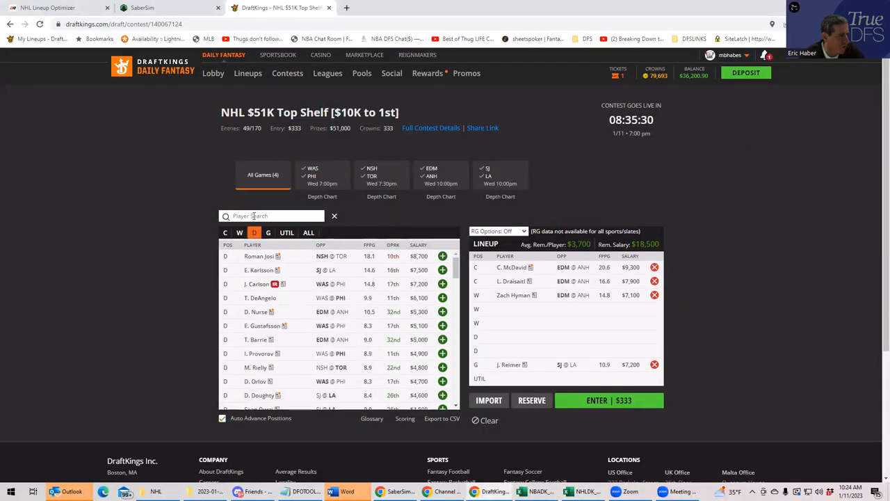
{"action": "type", "text": "cic"}
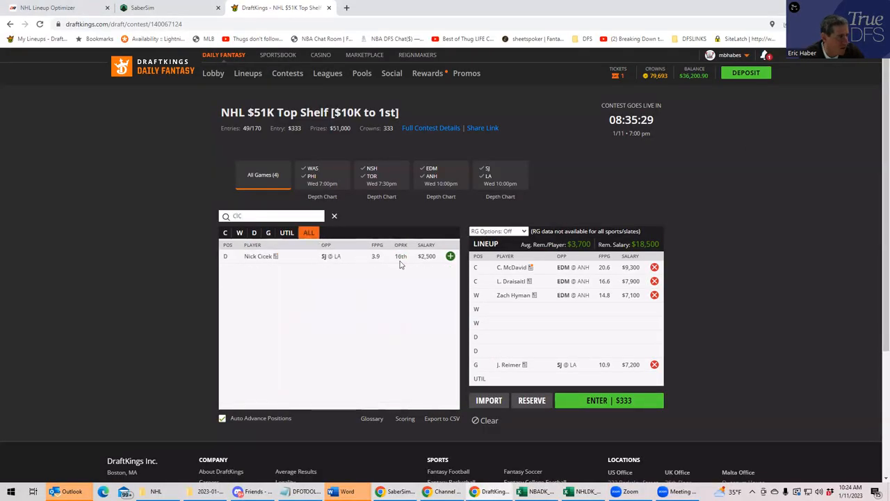
{"action": "left_click", "coordinate": [450, 255]}
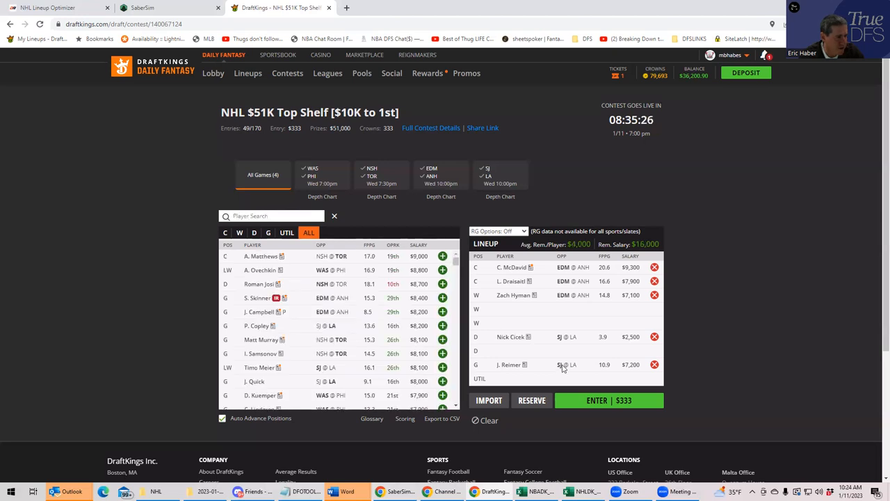
{"action": "mouse_move", "coordinate": [528, 345]}
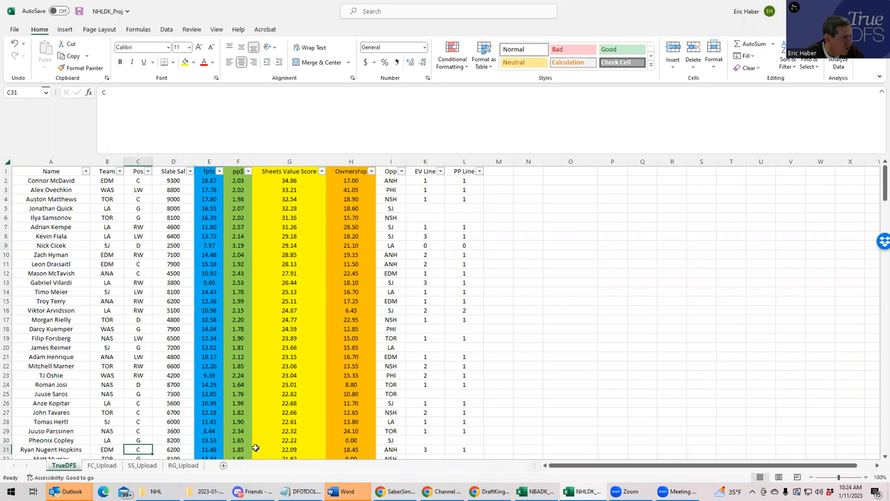
{"action": "left_click", "coordinate": [464, 448]}
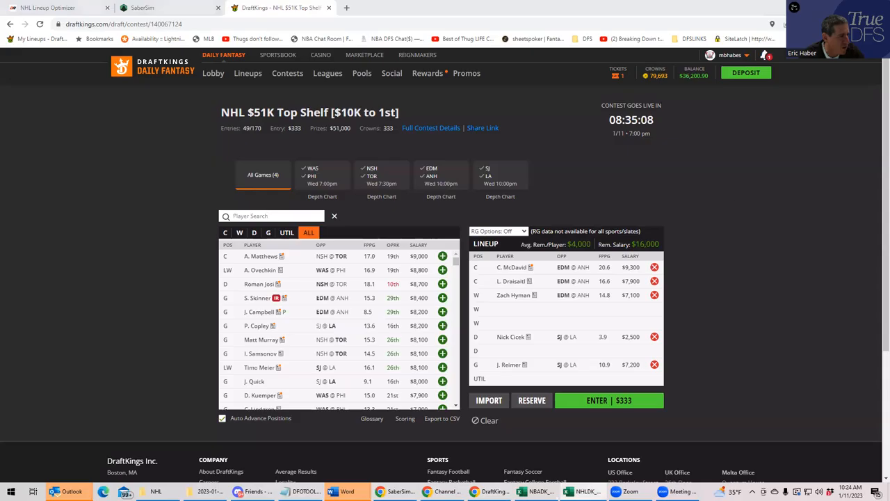
Search NUG to add Nugent-Hopkins at UTIL, then search BA for T. Barrie on defense.
{"action": "left_click", "coordinate": [286, 232]}
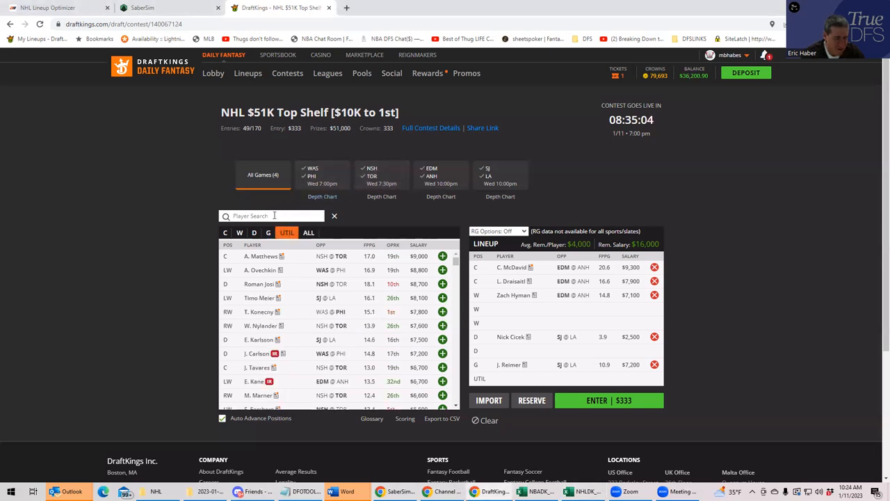
{"action": "type", "text": "NUG"}
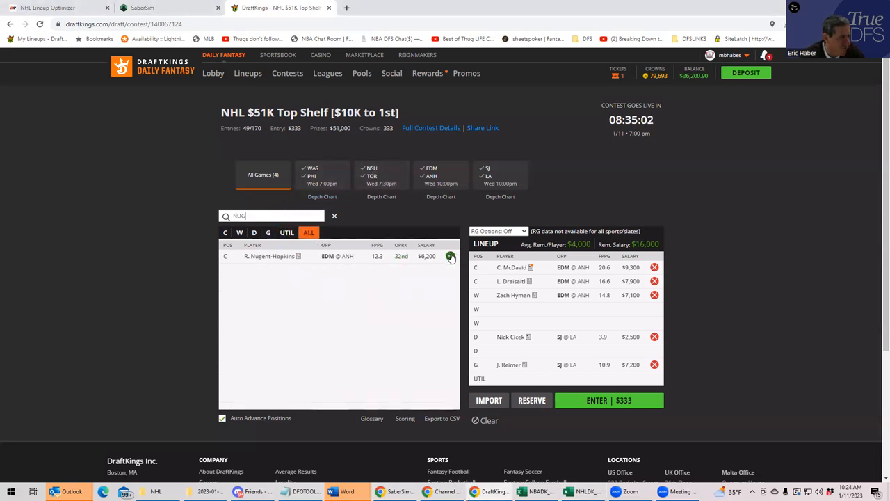
{"action": "left_click", "coordinate": [450, 256]}
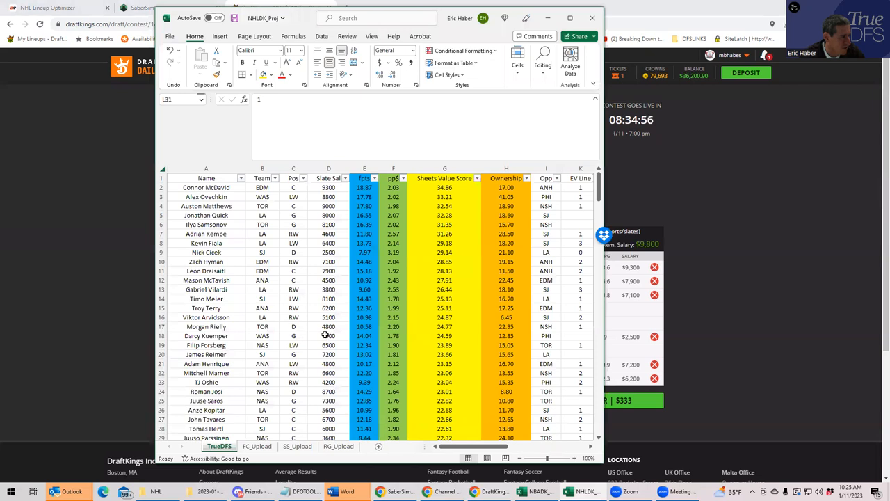
{"action": "scroll", "scroll_direction": "down", "scroll_amount": 3}
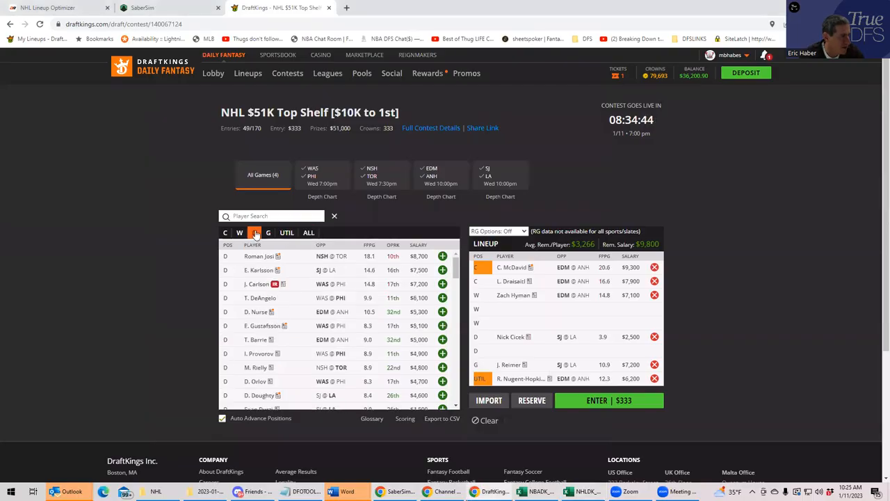
{"action": "type", "text": "BA"}
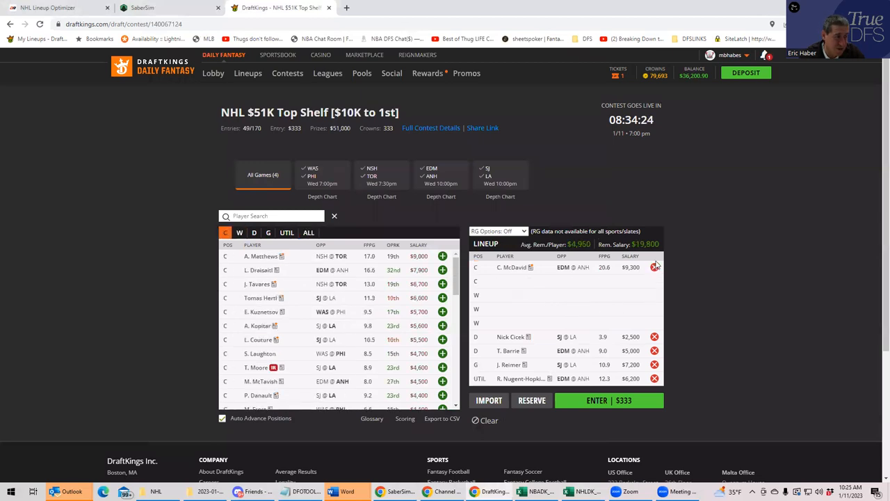
Clear players from the lineup and return to the NHLDK_Proj projections workbook.
{"action": "left_click", "coordinate": [253, 232]}
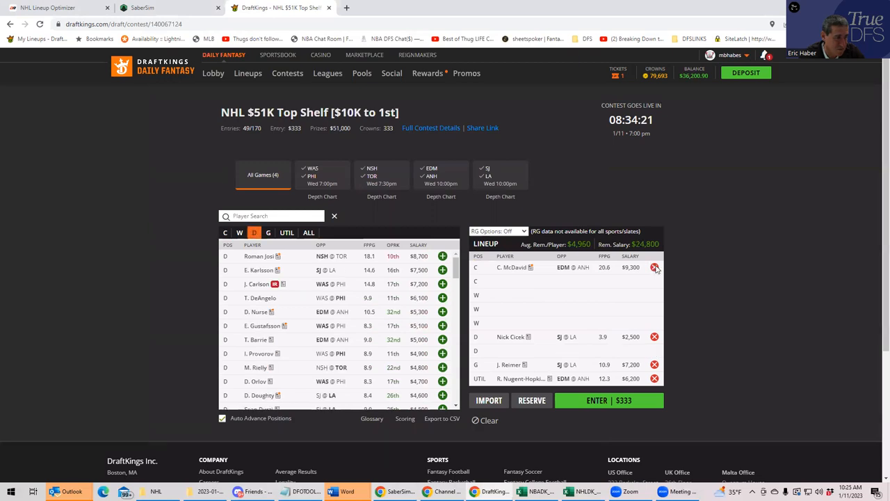
{"action": "left_click", "coordinate": [654, 267]}
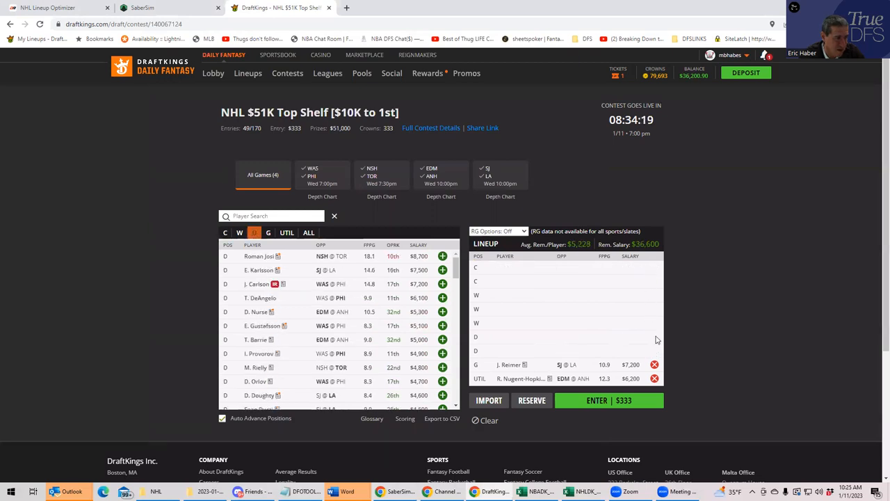
{"action": "left_click", "coordinate": [285, 232]}
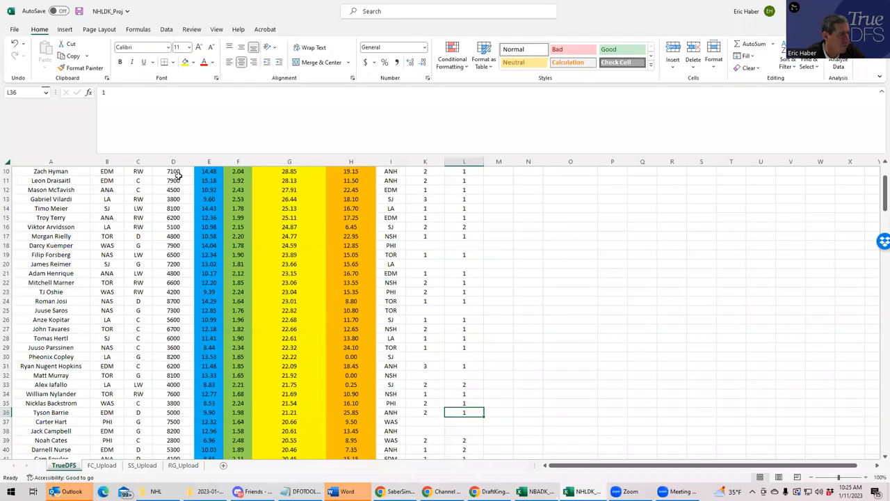
{"action": "left_click", "coordinate": [761, 236]}
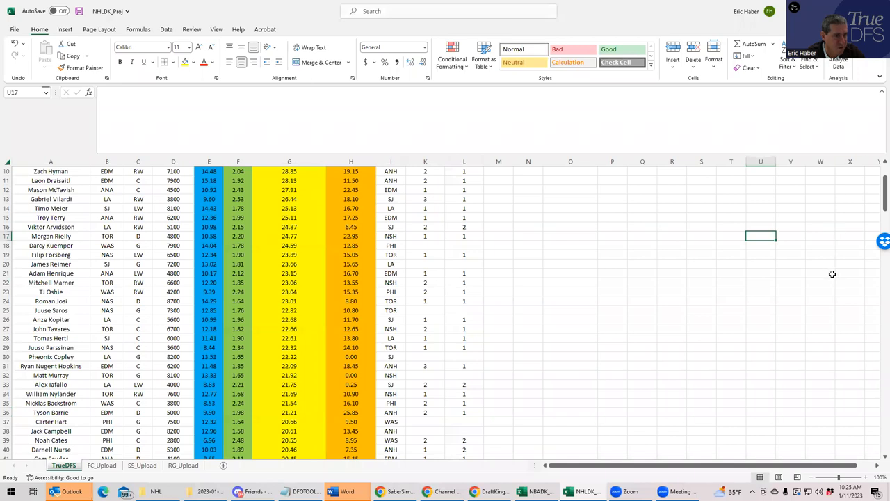
{"action": "scroll", "scroll_direction": "up", "scroll_amount": 3}
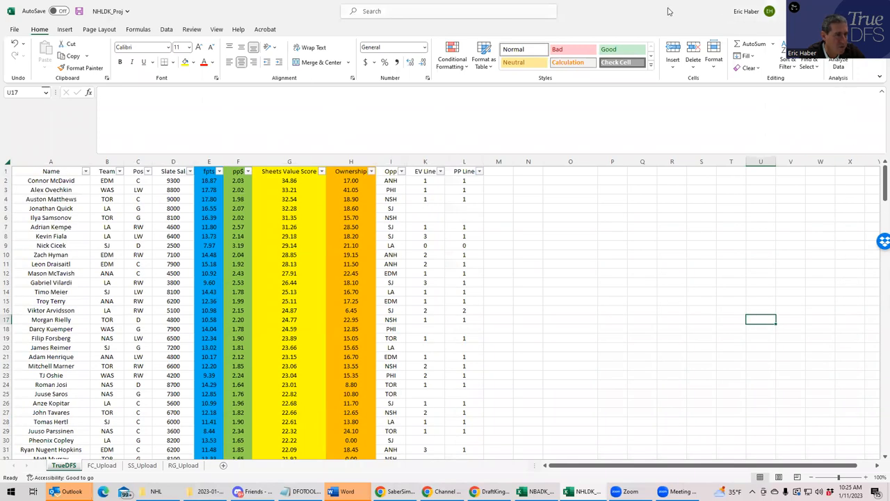
{"action": "mouse_move", "coordinate": [355, 32]}
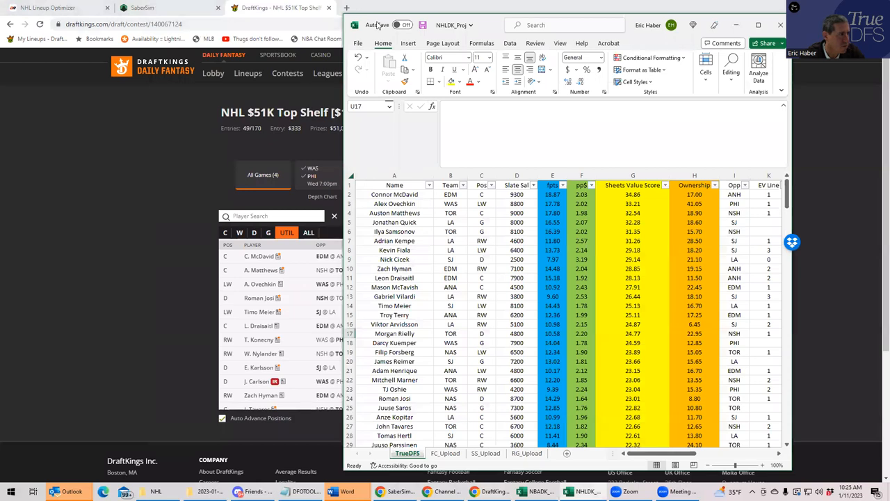
{"action": "mouse_move", "coordinate": [741, 74]}
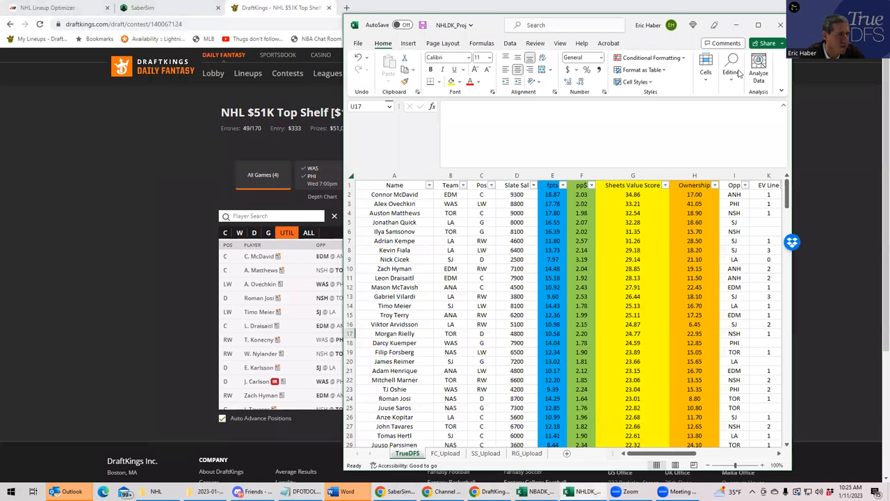
{"action": "left_click", "coordinate": [758, 25]}
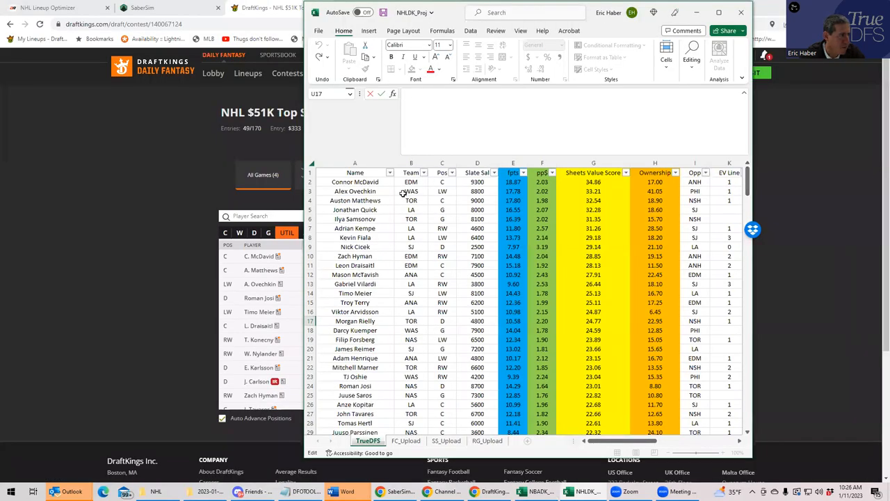
Review Fiala, Kempe and Vilardi's team and power-play line cells, then return to DraftKings.
{"action": "left_click", "coordinate": [411, 190]}
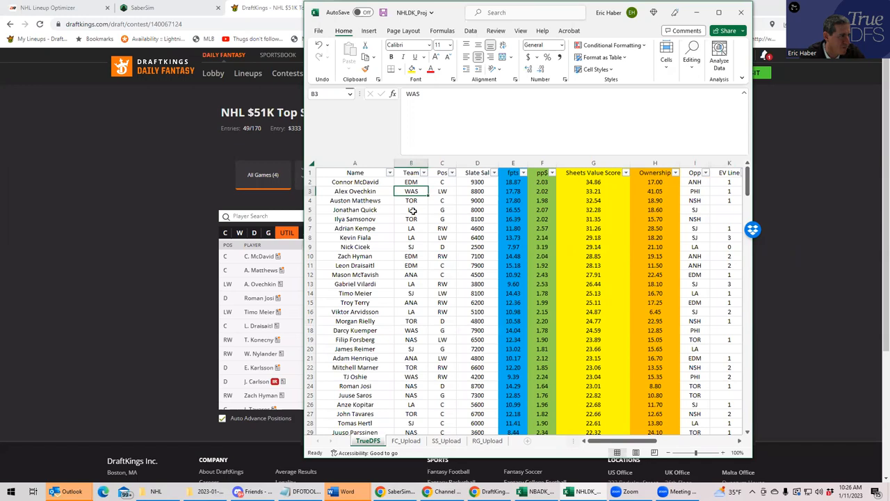
{"action": "left_click", "coordinate": [411, 228]}
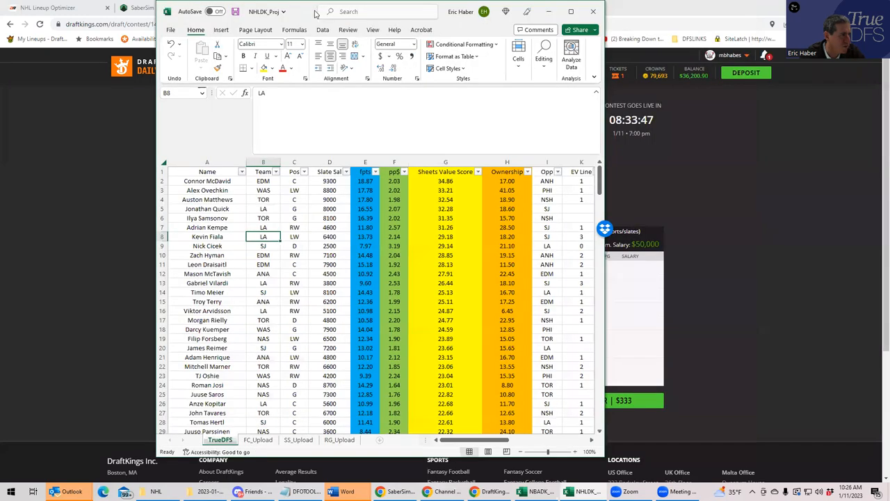
{"action": "left_click", "coordinate": [571, 11]}
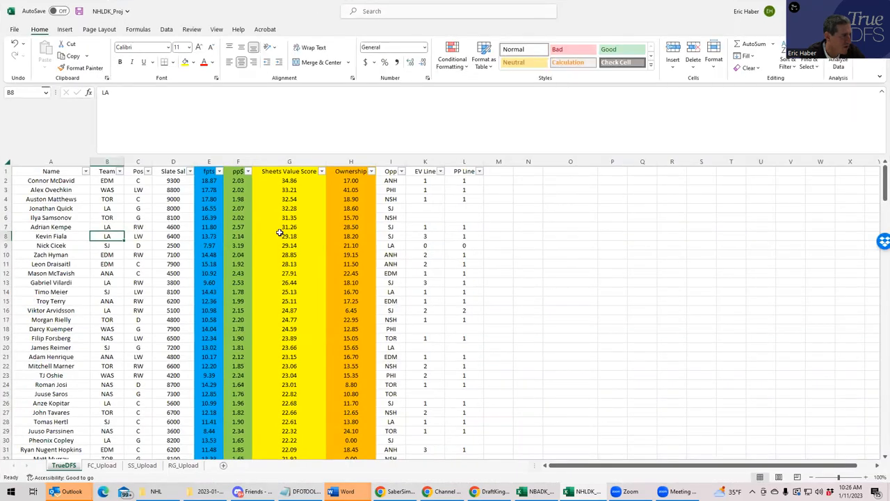
{"action": "left_click", "coordinate": [463, 226]}
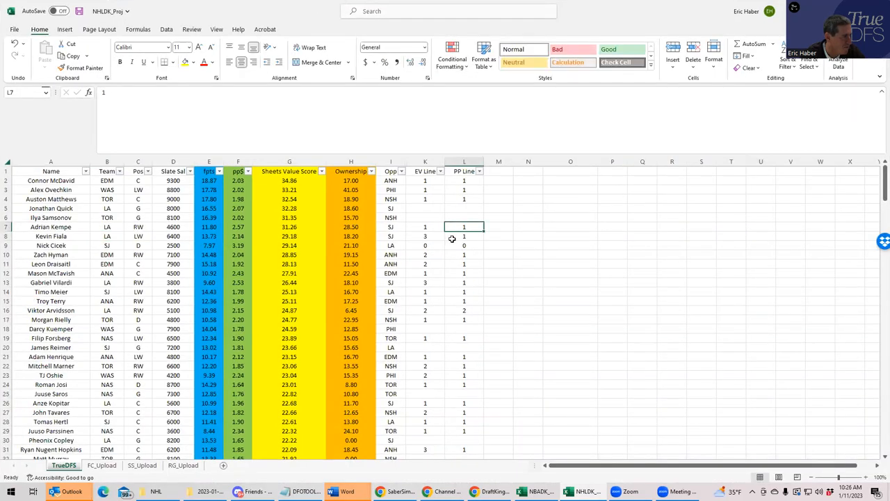
{"action": "left_click", "coordinate": [463, 282]}
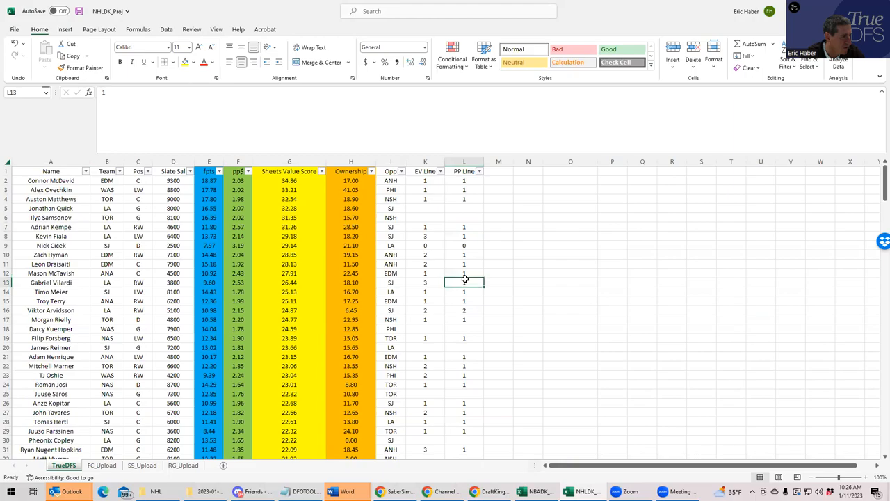
{"action": "left_click", "coordinate": [278, 7]}
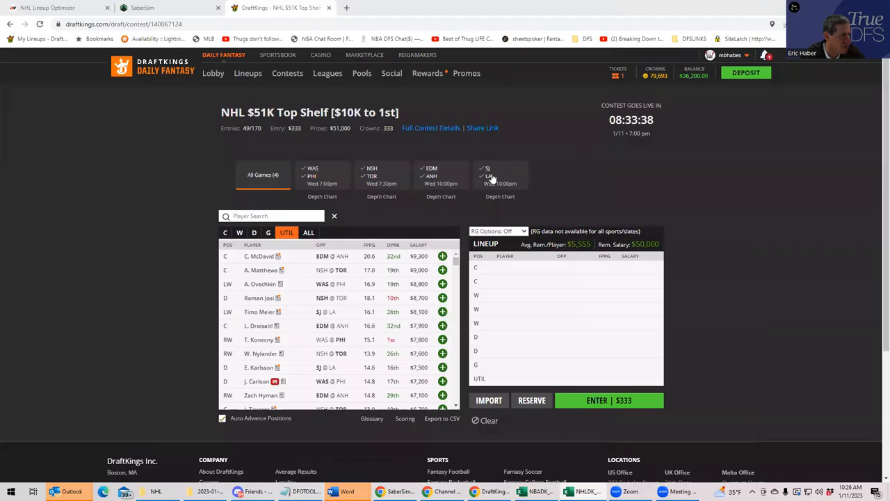
Filter to SJ@LA and stack Kopitar at center with Fiala, Kempe and Vilardi on wing.
{"action": "left_click", "coordinate": [500, 174]}
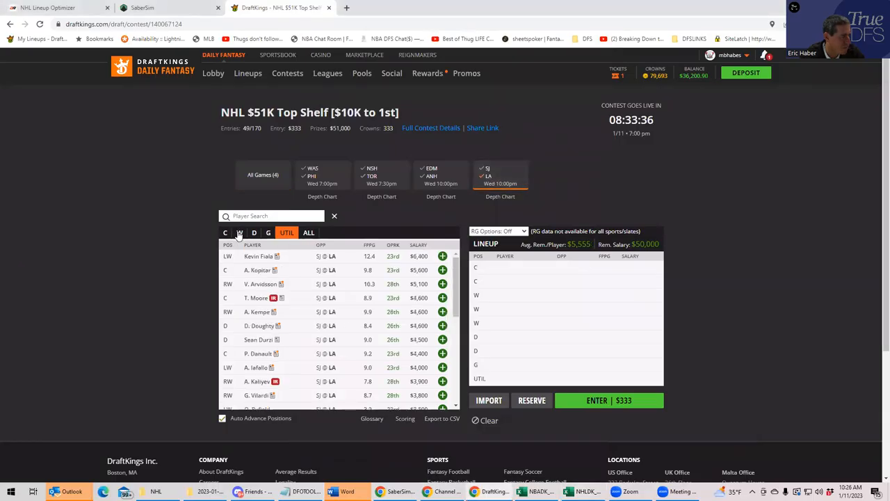
{"action": "left_click", "coordinate": [442, 256]}
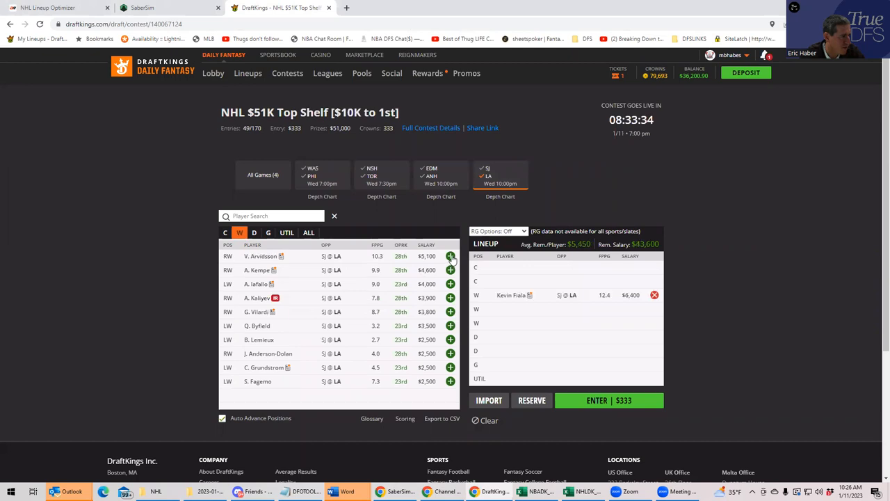
{"action": "left_click", "coordinate": [450, 270]}
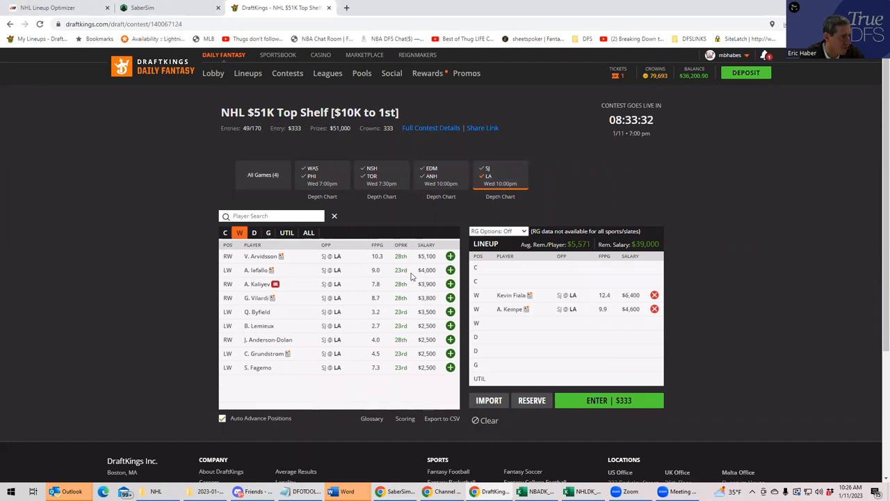
{"action": "left_click", "coordinate": [254, 232]}
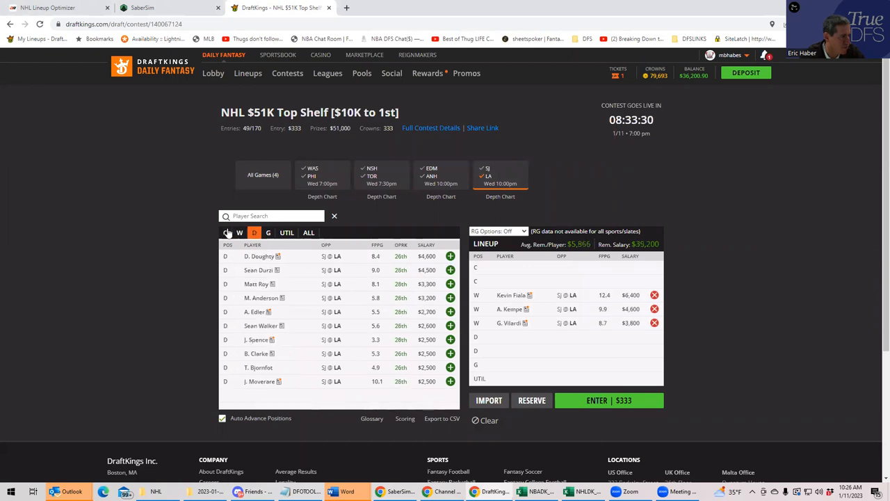
{"action": "left_click", "coordinate": [225, 232]}
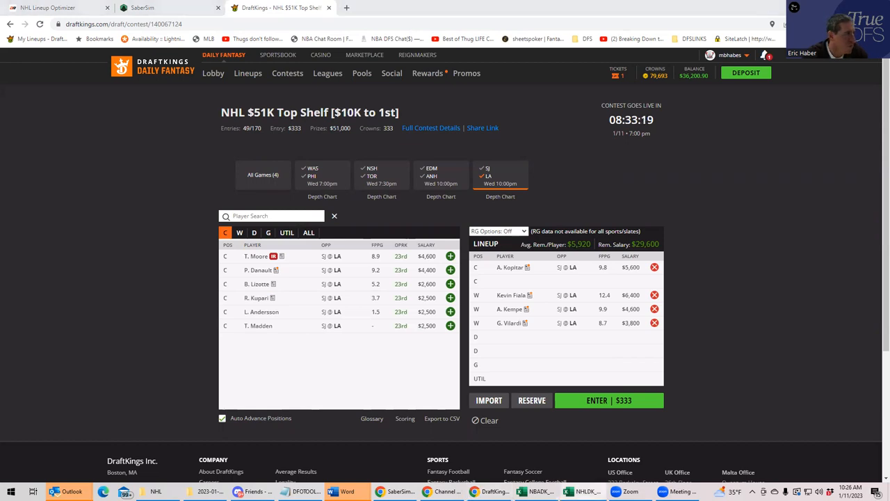
{"action": "left_click", "coordinate": [143, 8]}
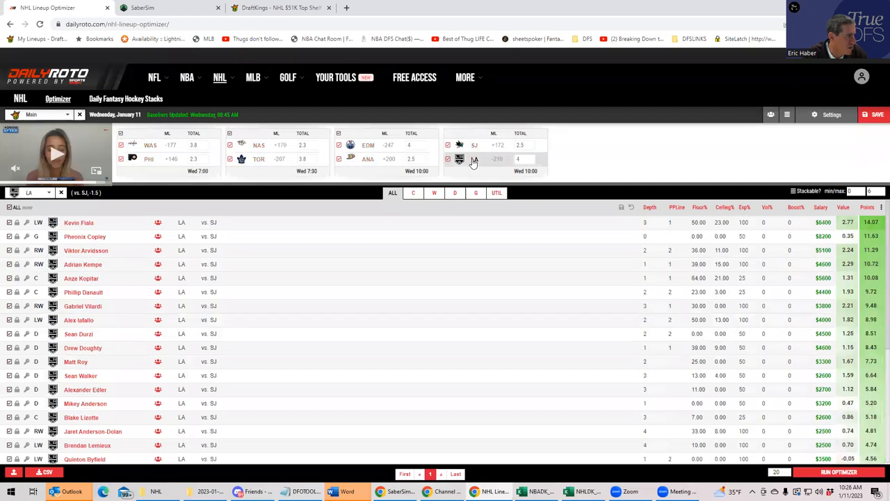
Check the LA players' Depth and PPLine columns, then return to the DraftKings lineup.
{"action": "left_click", "coordinate": [448, 159]}
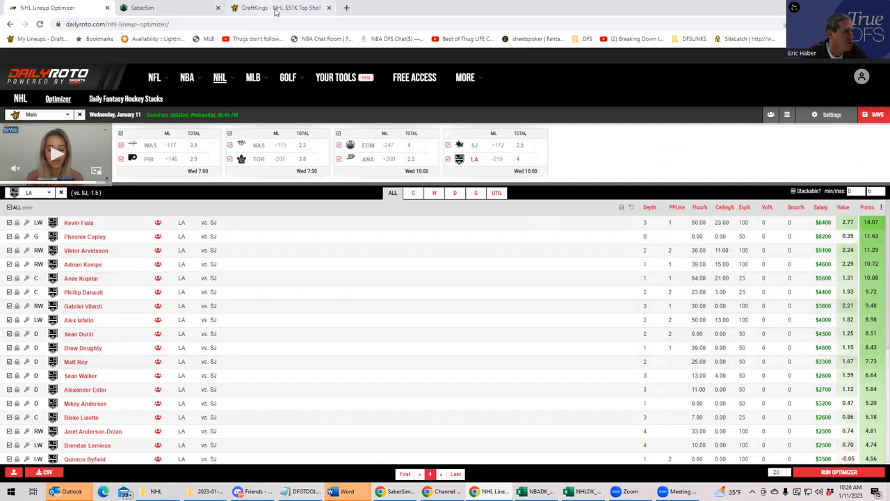
{"action": "left_click", "coordinate": [279, 7]}
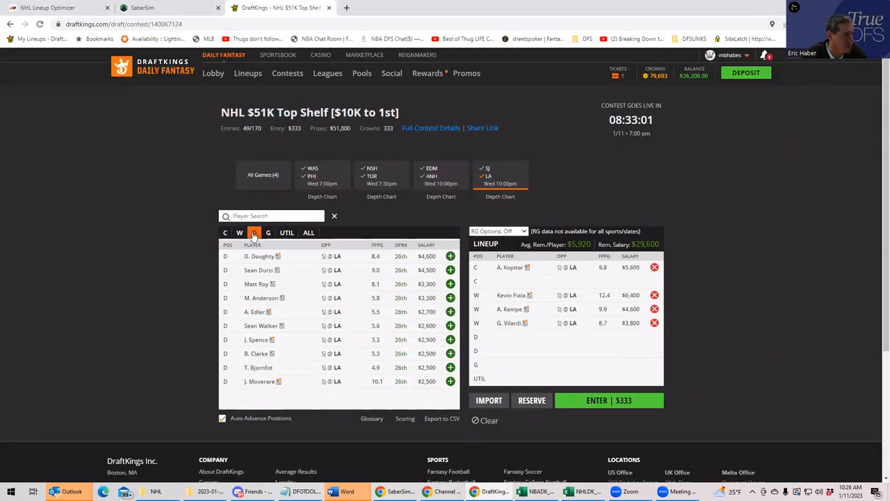
Search 'Doughty' and add Drew Doughty on defense.
{"action": "type", "text": "DO"}
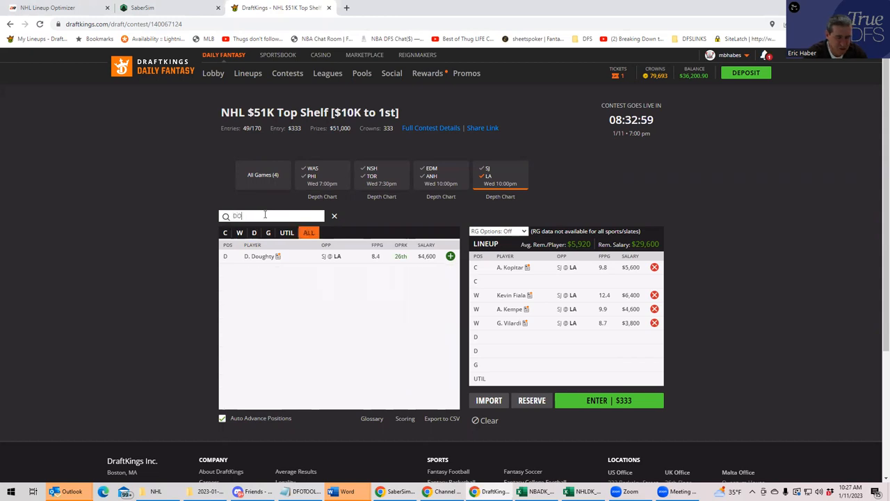
{"action": "type", "text": "UGHTY"}
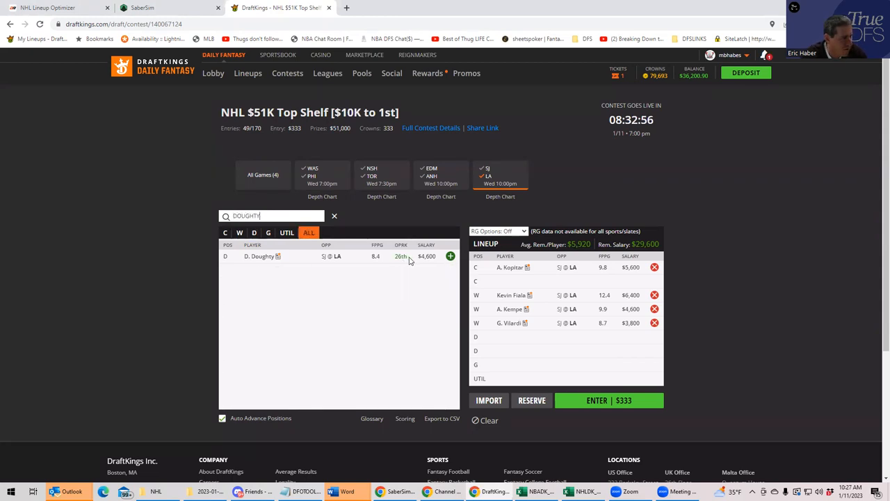
{"action": "left_click", "coordinate": [450, 256]}
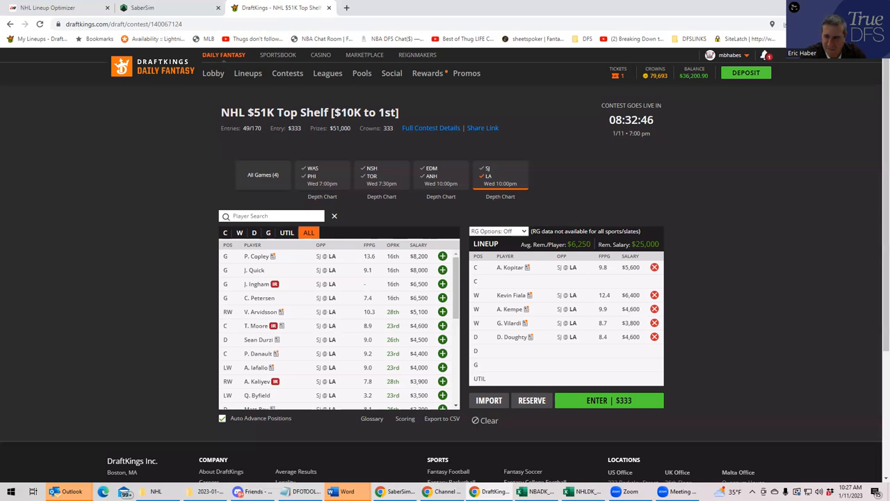
{"action": "mouse_move", "coordinate": [592, 333]}
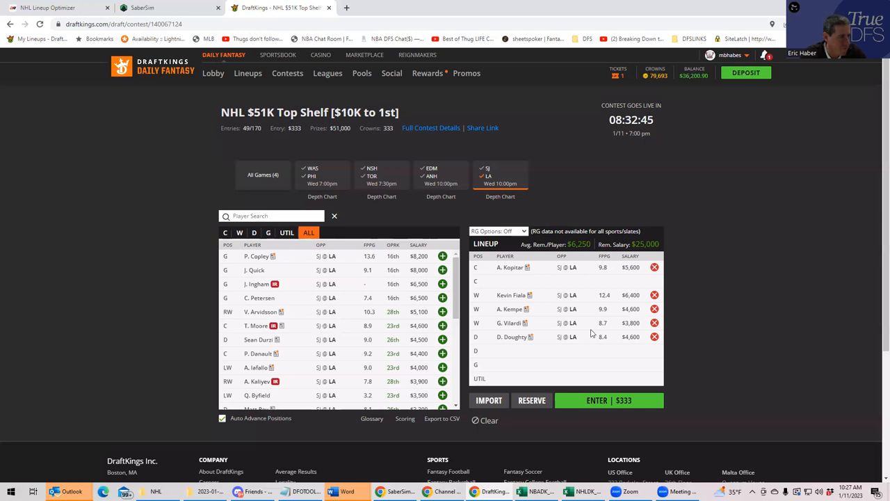
{"action": "mouse_move", "coordinate": [856, 216]}
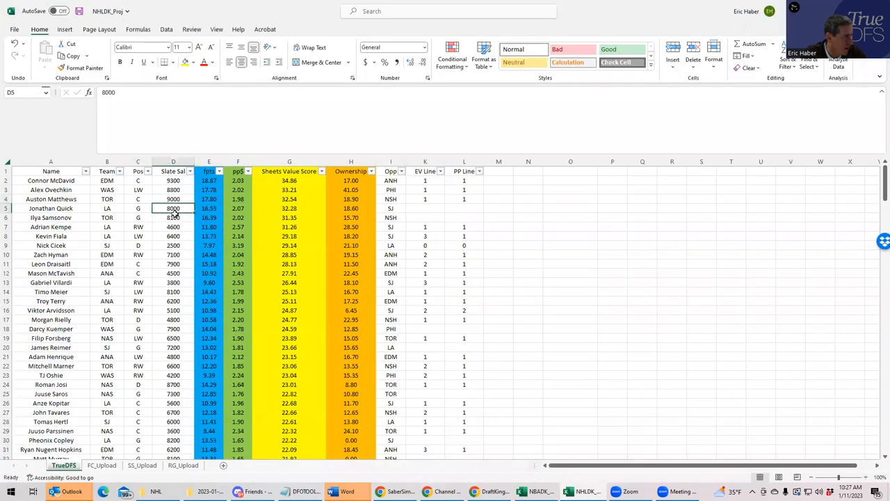
{"action": "left_click", "coordinate": [173, 217]}
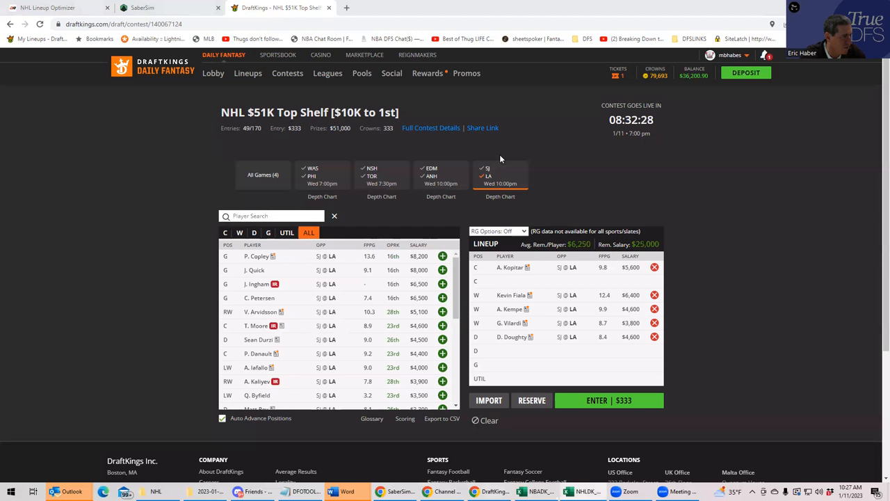
{"action": "left_click", "coordinate": [268, 232]}
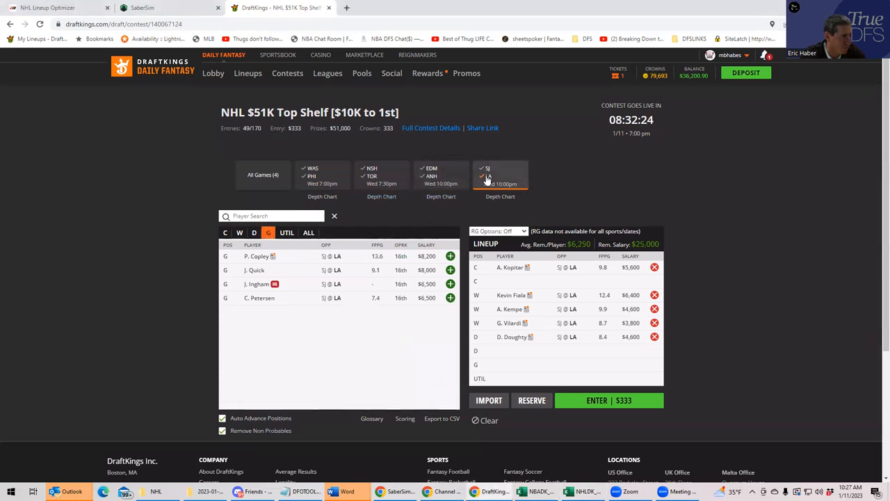
Add Samsonov from NSH@TOR, then Nugent-Hopkins and T. Barrie from EDM@ANH, leaving $5,700.
{"action": "left_click", "coordinate": [381, 175]}
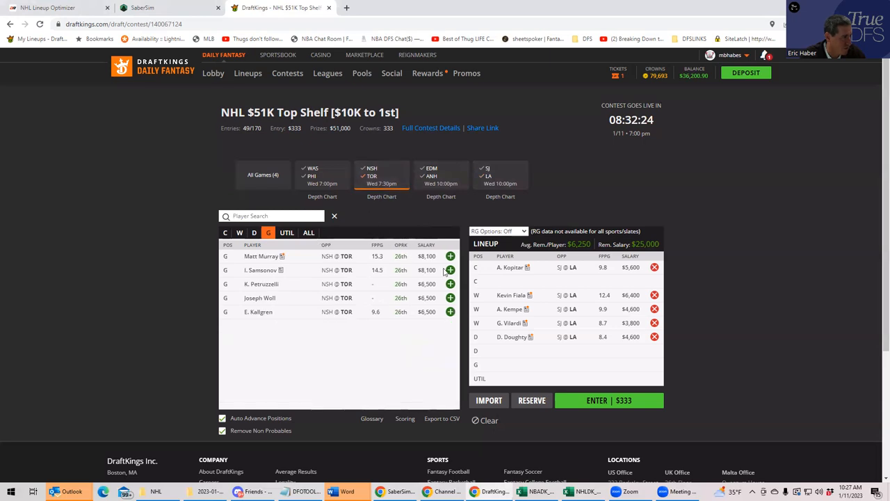
{"action": "left_click", "coordinate": [286, 232]}
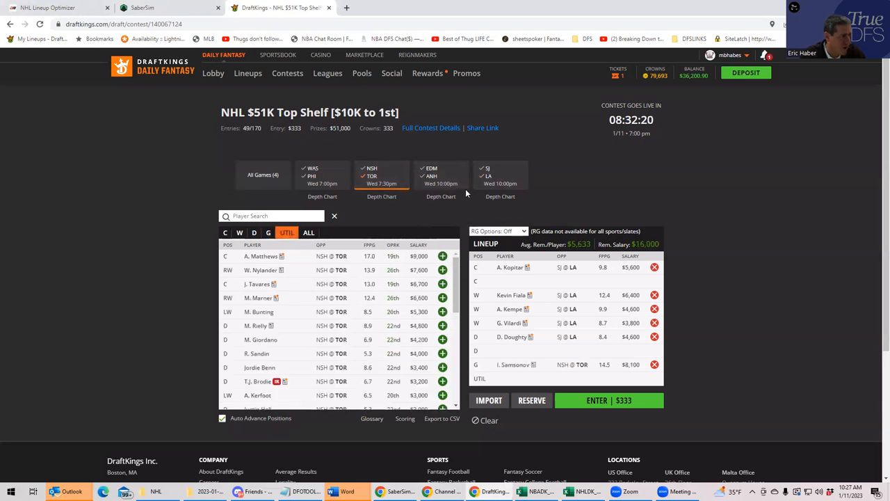
{"action": "left_click", "coordinate": [441, 175]}
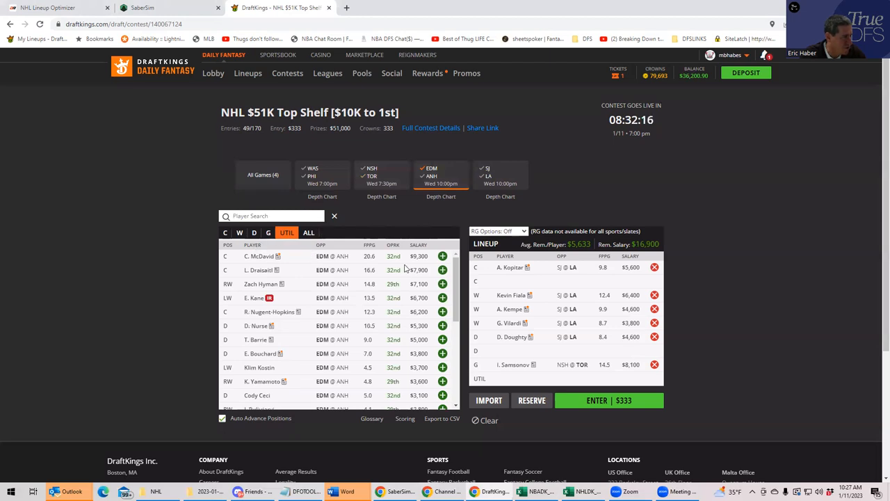
{"action": "left_click", "coordinate": [224, 233]}
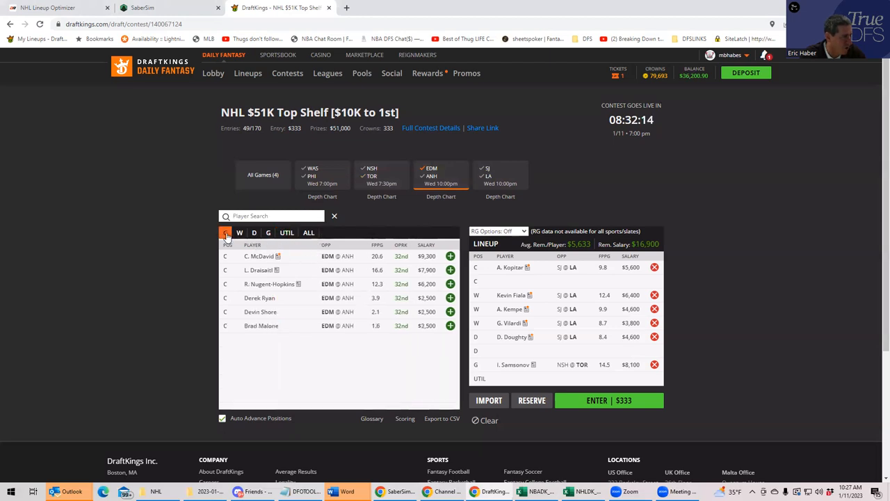
{"action": "left_click", "coordinate": [225, 232]}
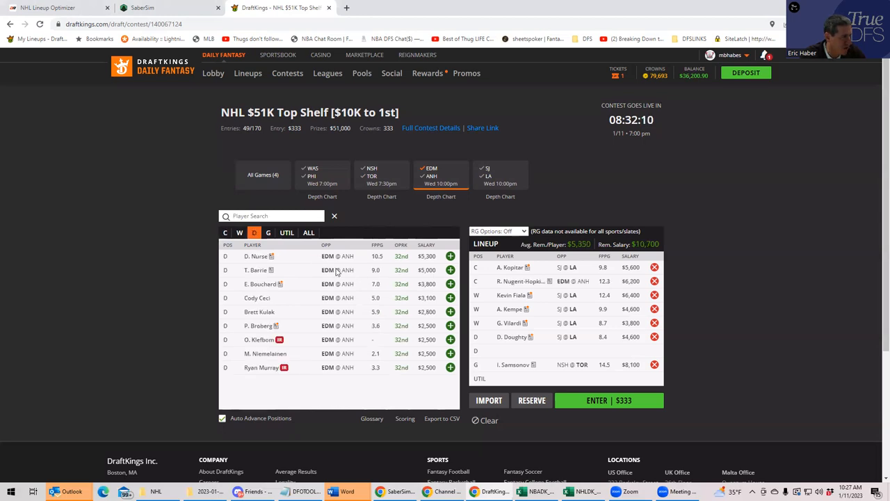
{"action": "left_click", "coordinate": [286, 233]}
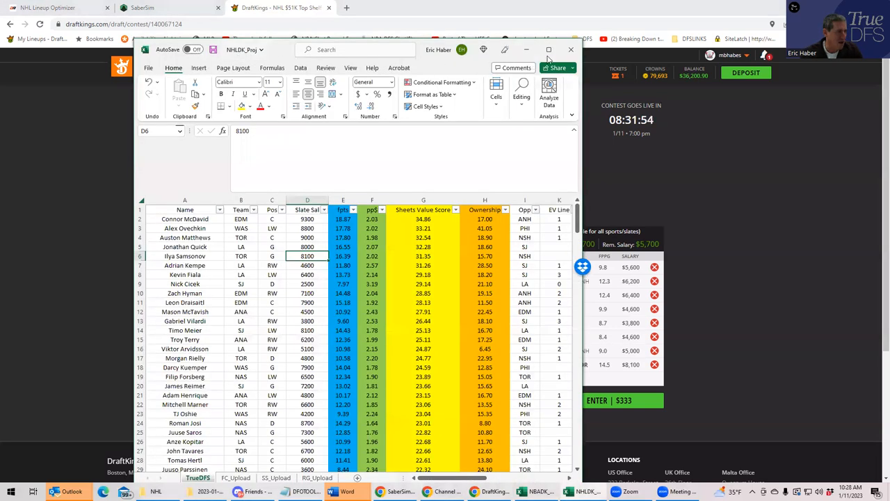
Check Morgan Rielly's position in the TrueDFS projections sheet, then return to the DraftKings draft page.
{"action": "left_click", "coordinate": [548, 50]}
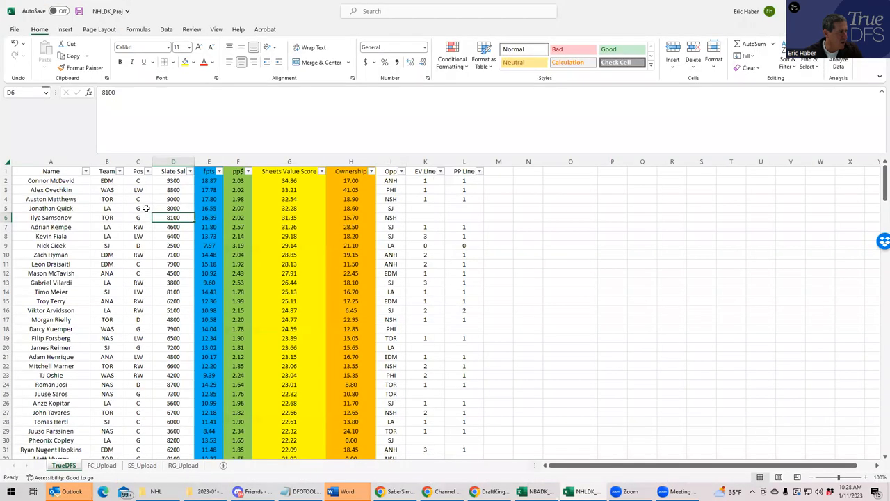
{"action": "left_click", "coordinate": [107, 199]}
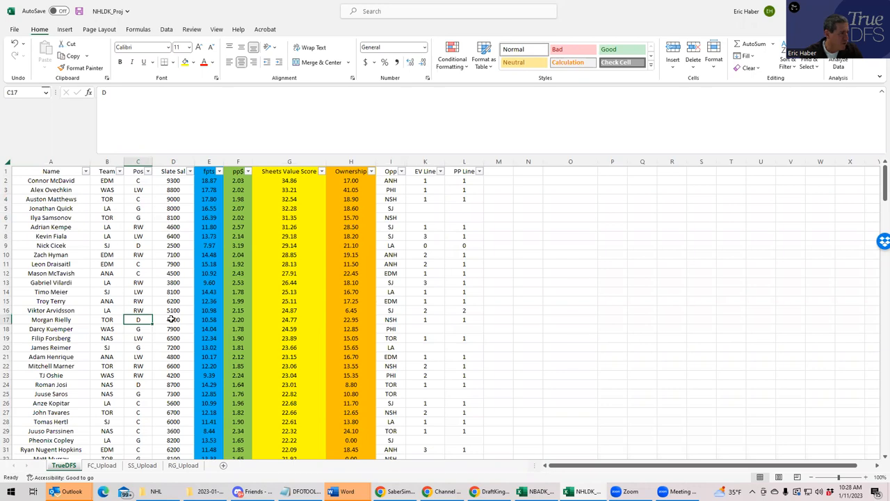
{"action": "left_click", "coordinate": [425, 366]}
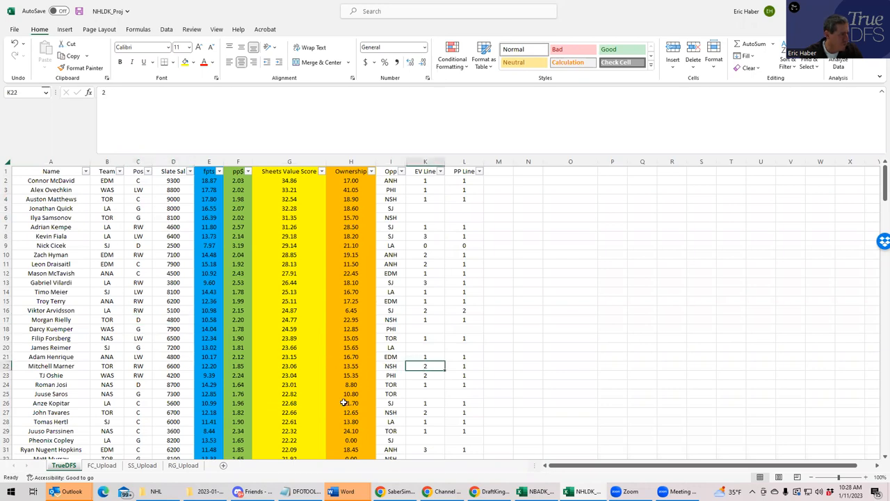
{"action": "left_click", "coordinate": [425, 412]}
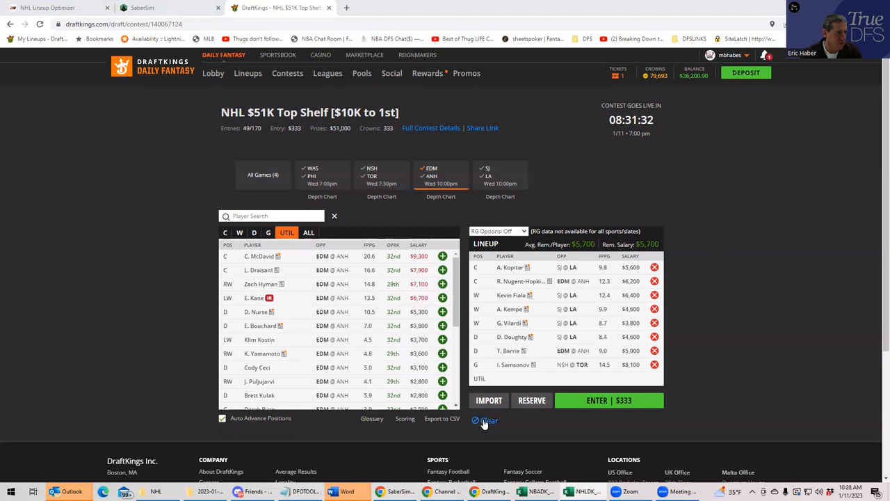
Clear the Kings lineup and add Toronto's Matthews at center and Rielly on defense.
{"action": "left_click", "coordinate": [485, 420]}
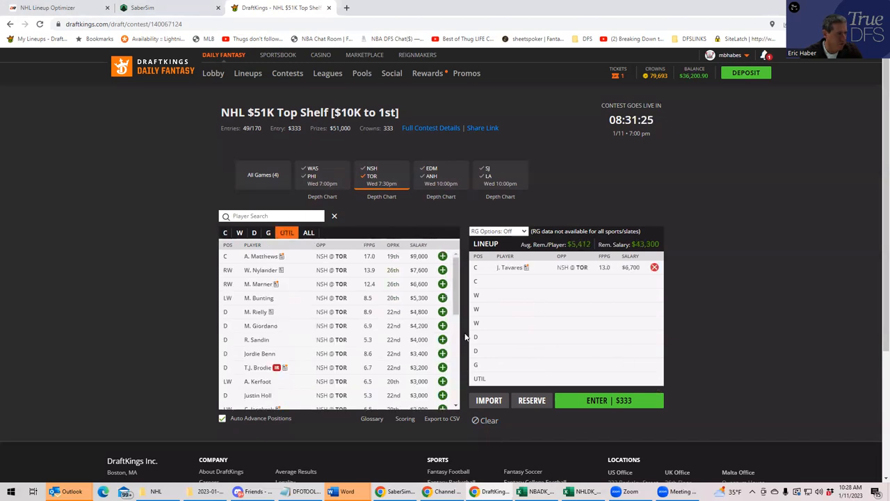
{"action": "left_click", "coordinate": [225, 232]}
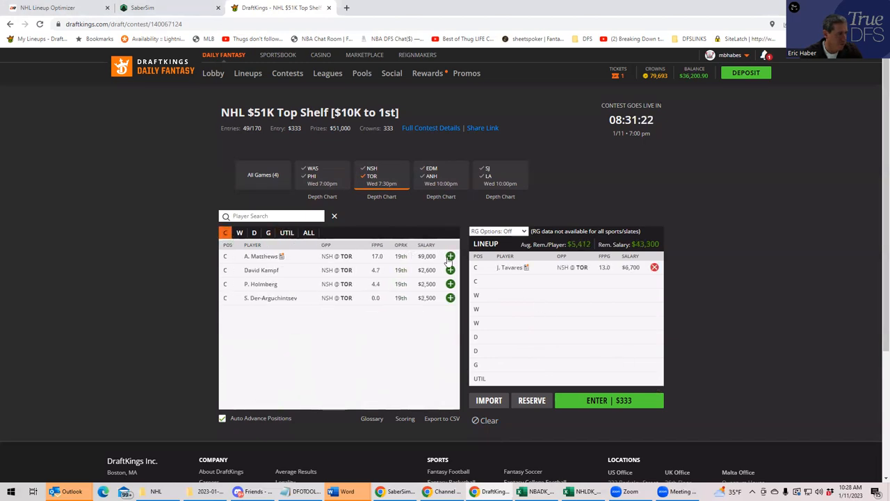
{"action": "left_click", "coordinate": [239, 232]}
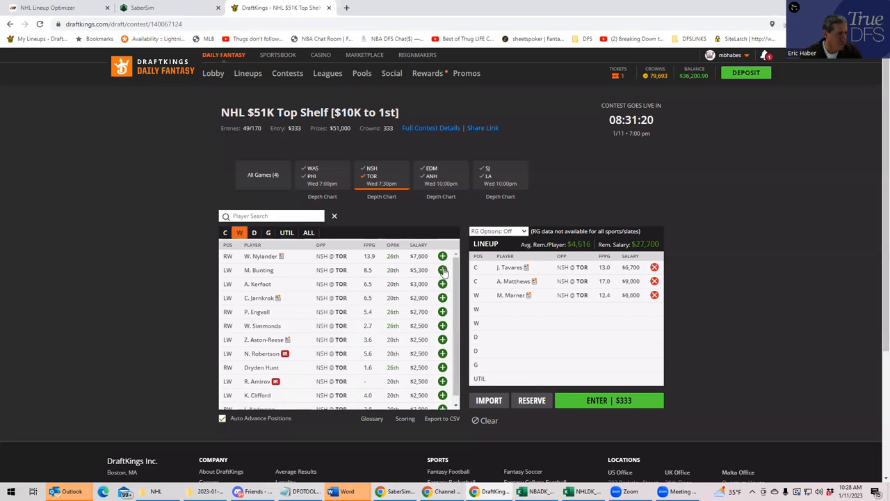
{"action": "left_click", "coordinate": [254, 232]}
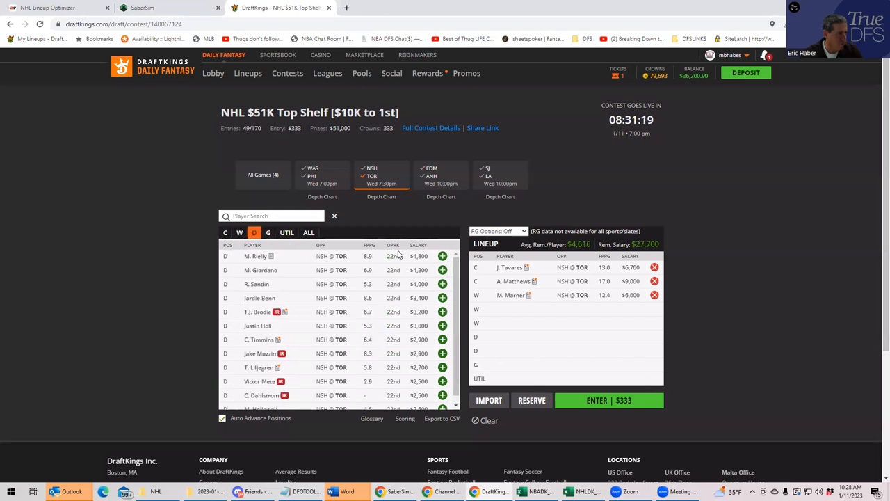
{"action": "left_click", "coordinate": [441, 256]}
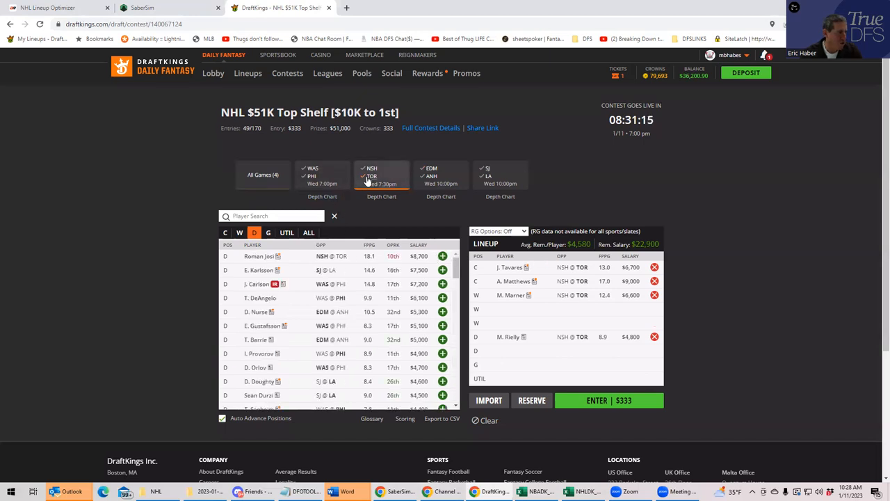
Add Kings wingers Kempe and Vilardi from the Sharks–Kings game.
{"action": "left_click", "coordinate": [268, 232]}
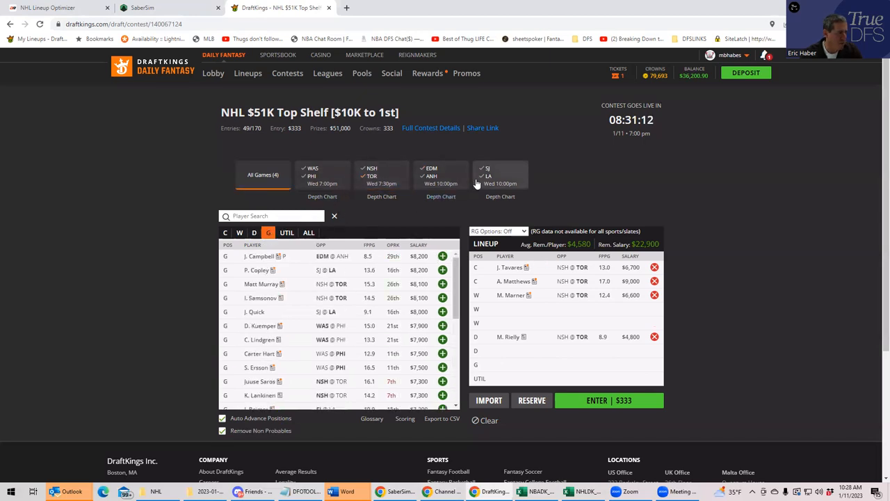
{"action": "left_click", "coordinate": [500, 175]}
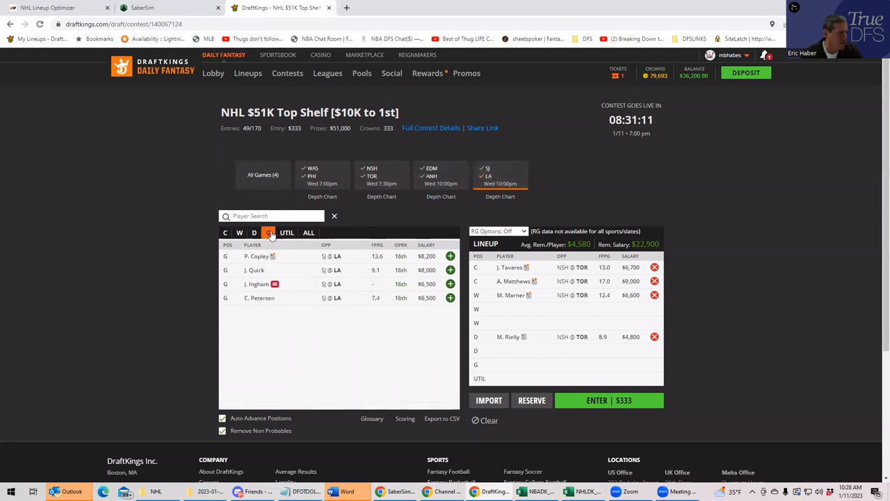
{"action": "left_click", "coordinate": [239, 232]}
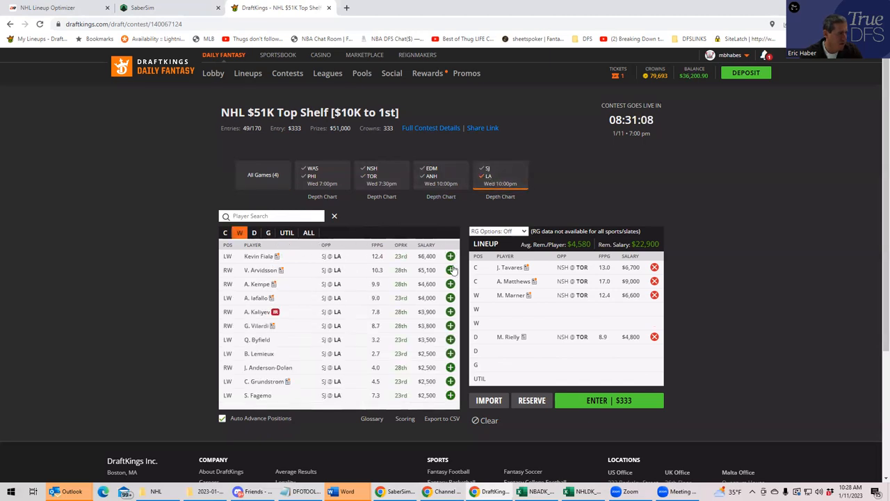
{"action": "mouse_move", "coordinate": [453, 287]}
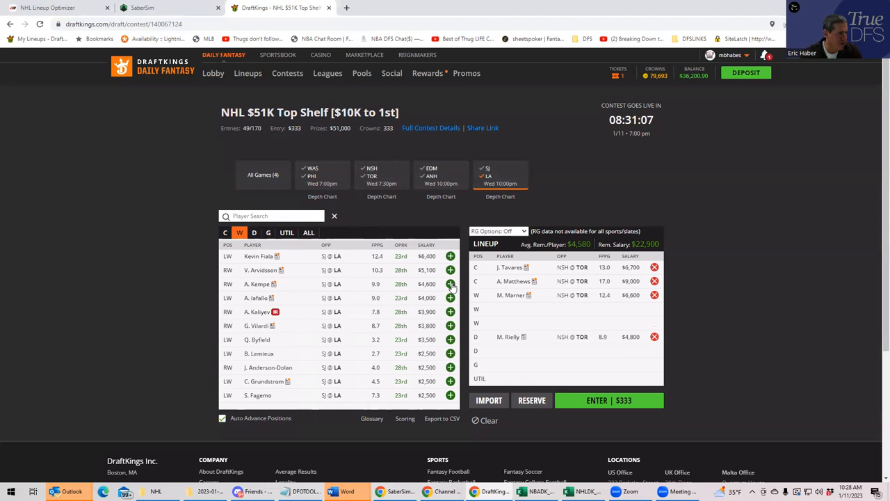
{"action": "left_click", "coordinate": [450, 284]}
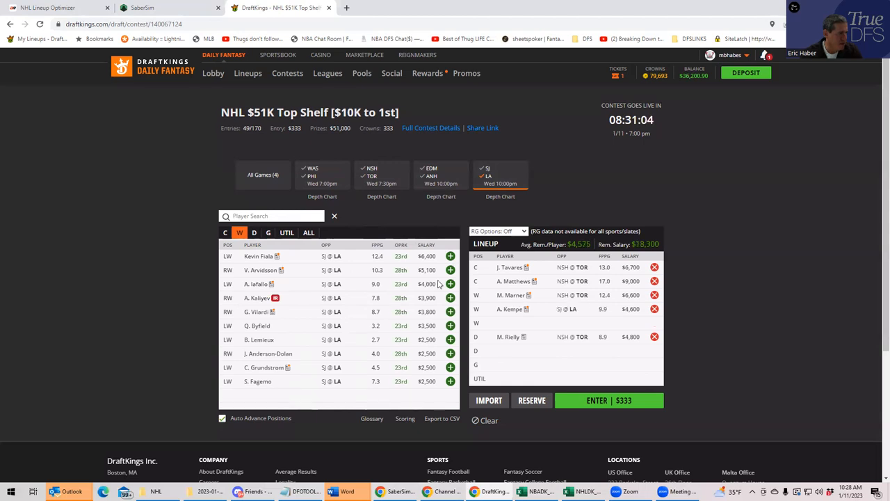
{"action": "left_click", "coordinate": [253, 232]}
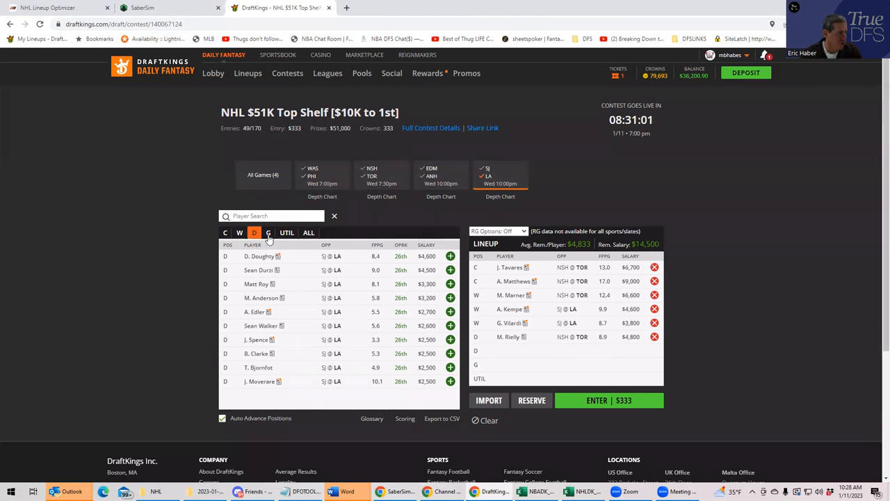
Add John Gibson in goal from the Oilers–Ducks game.
{"action": "left_click", "coordinate": [268, 232]}
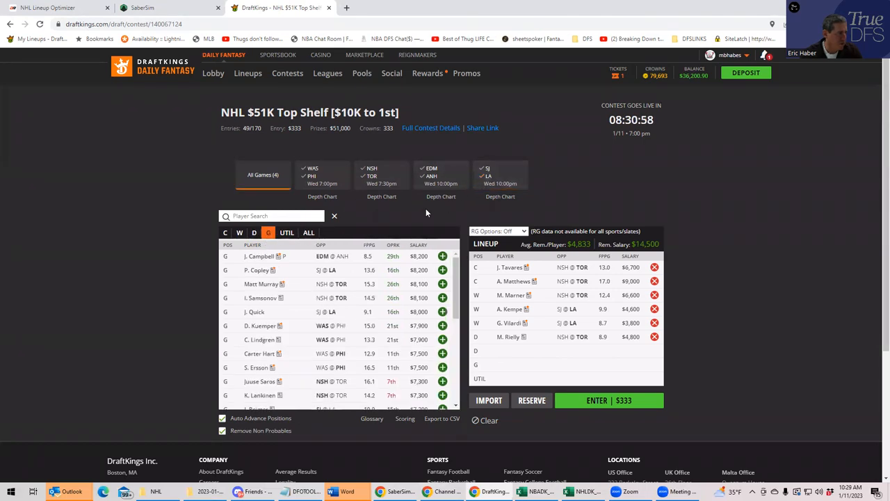
{"action": "left_click", "coordinate": [381, 176]}
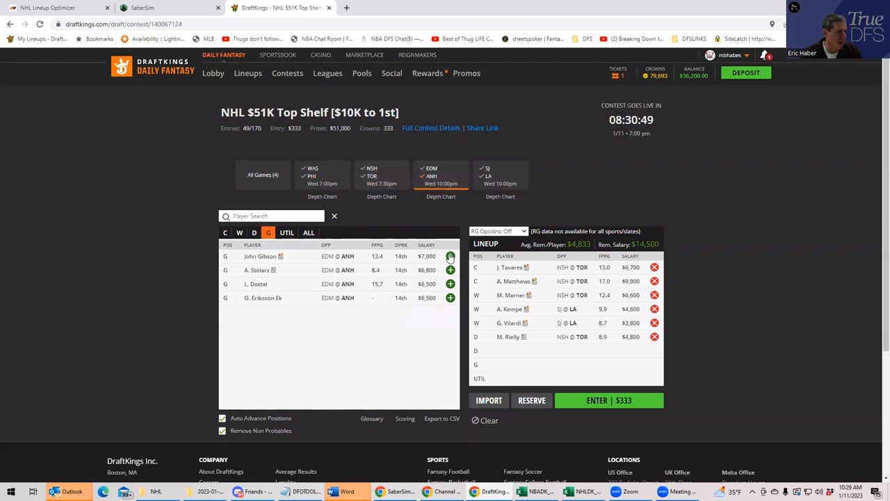
{"action": "left_click", "coordinate": [450, 256]}
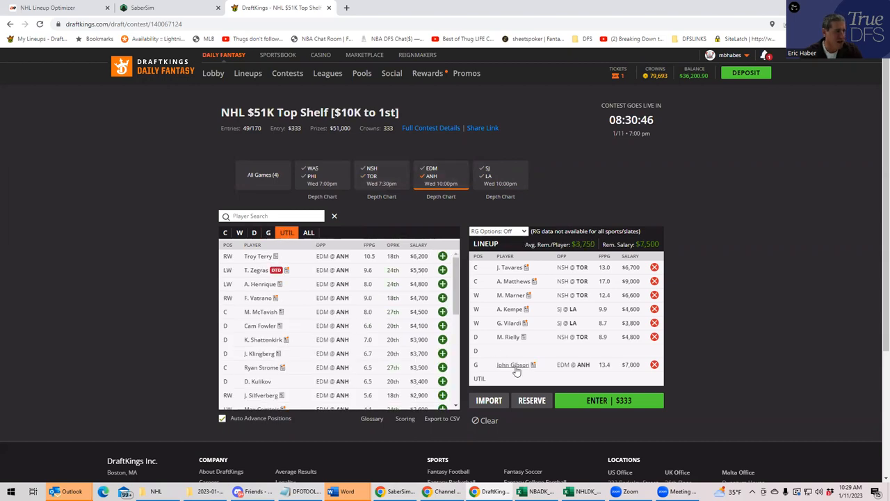
{"action": "mouse_move", "coordinate": [546, 387]}
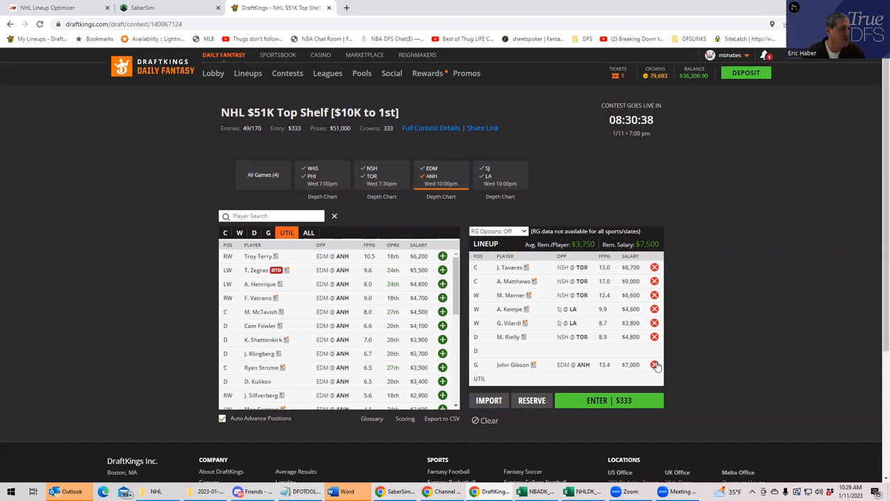
{"action": "mouse_move", "coordinate": [645, 353]}
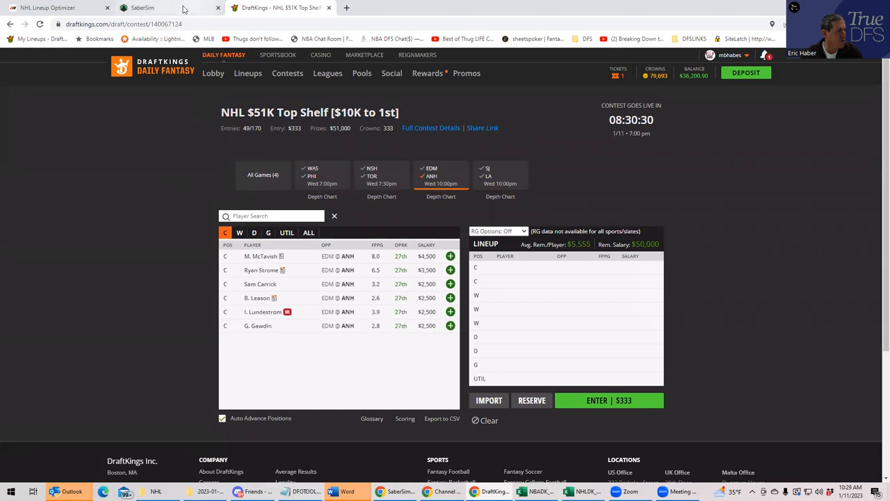
Upload the NHLDK_Sim custom projections CSV to SaberSim and save it.
{"action": "left_click", "coordinate": [143, 8]}
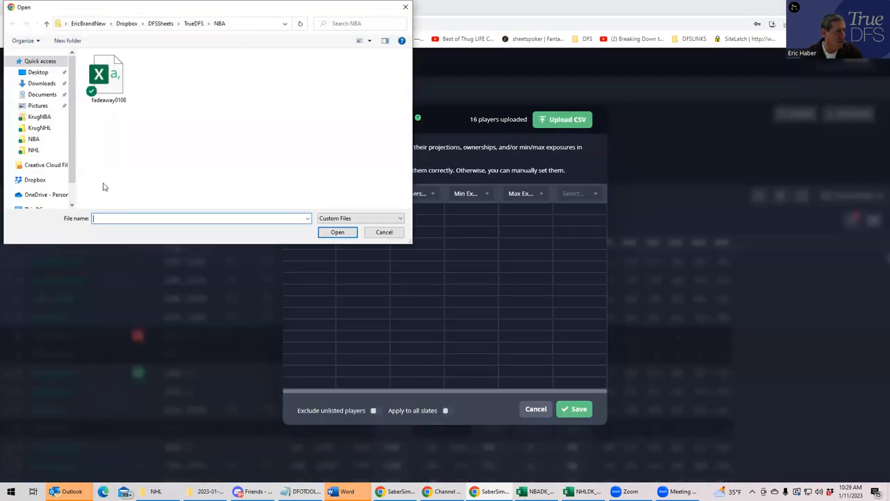
{"action": "left_click", "coordinate": [39, 128]}
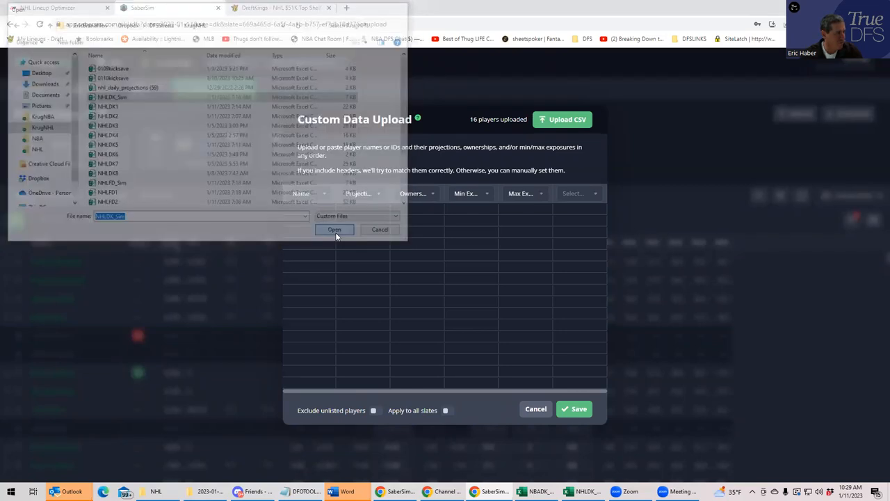
{"action": "left_click", "coordinate": [334, 229]}
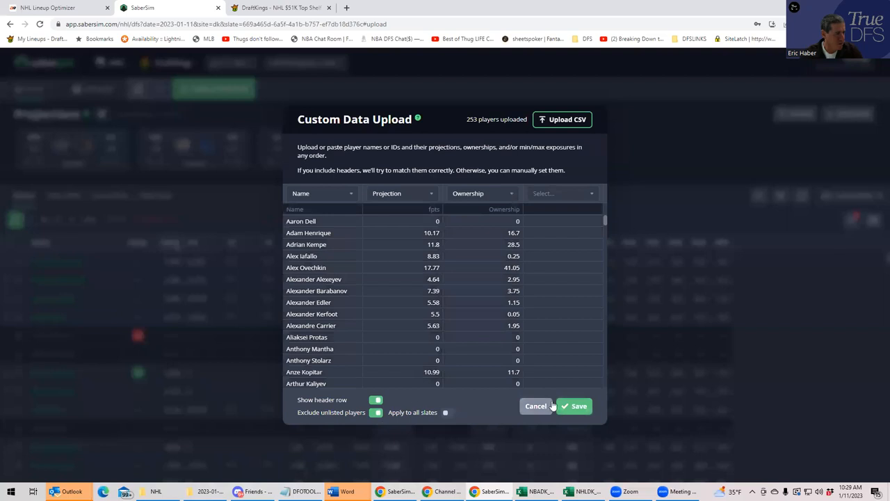
{"action": "left_click", "coordinate": [574, 406]}
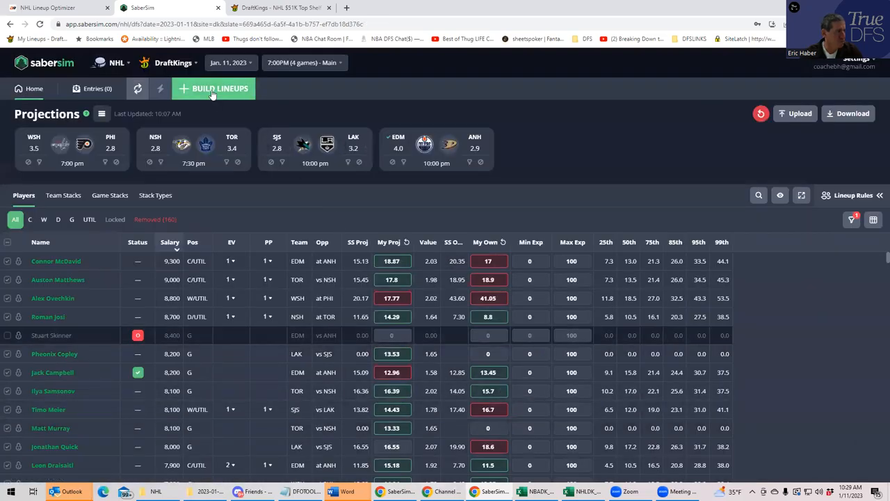
Start a new build generating 150 GPP lineups.
{"action": "left_click", "coordinate": [213, 89]}
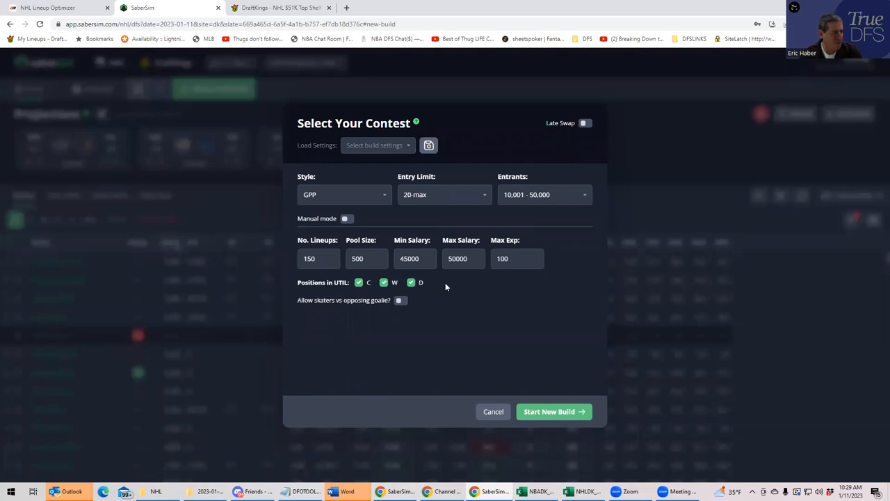
{"action": "left_click", "coordinate": [553, 411]}
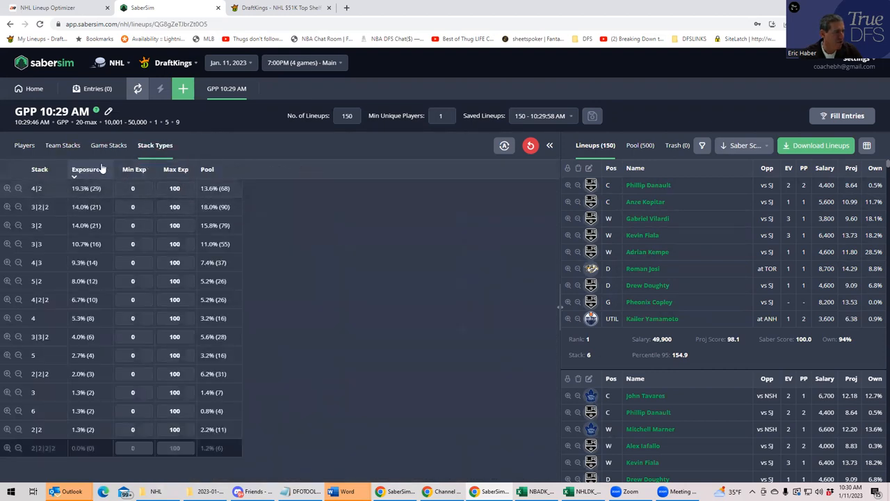
Show exposures by team stack, led by LAK 72.7% and EDM 52.7%.
{"action": "left_click", "coordinate": [63, 145]}
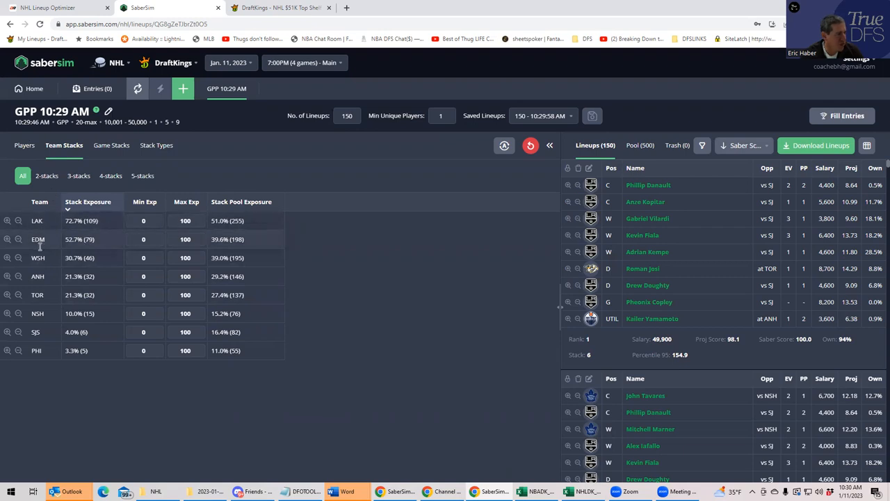
{"action": "left_click", "coordinate": [154, 144]}
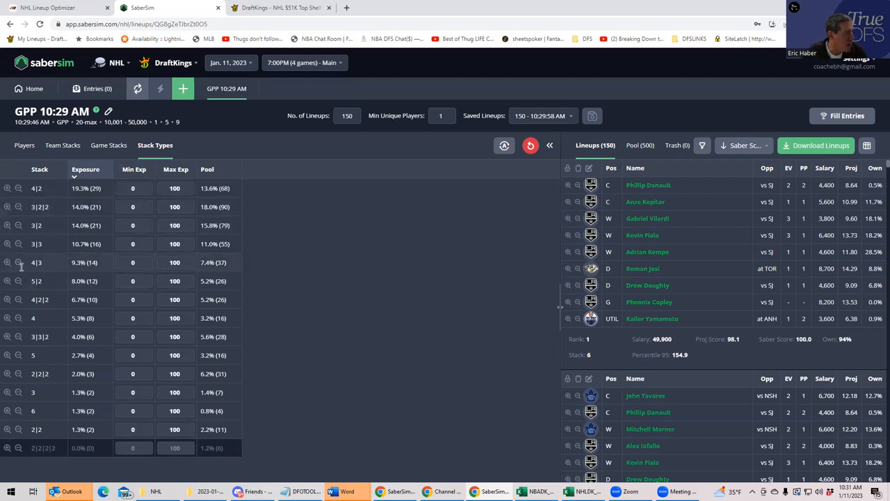
{"action": "mouse_move", "coordinate": [48, 299]}
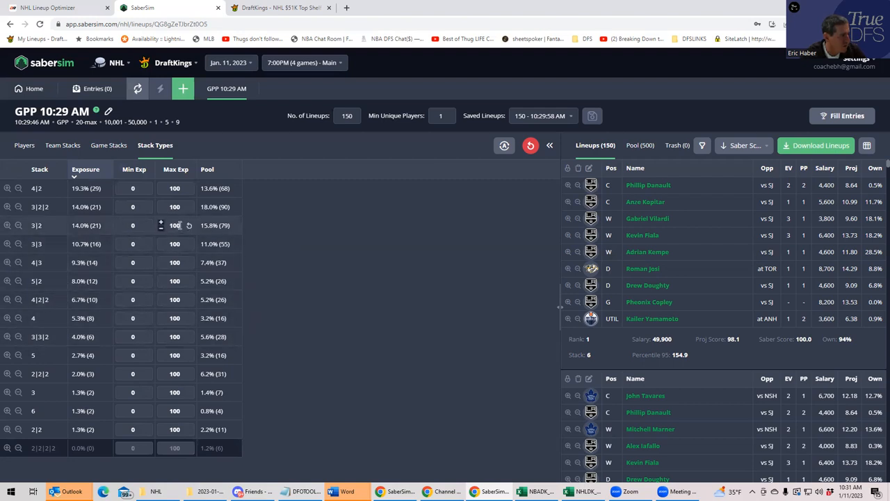
{"action": "mouse_move", "coordinate": [49, 373]}
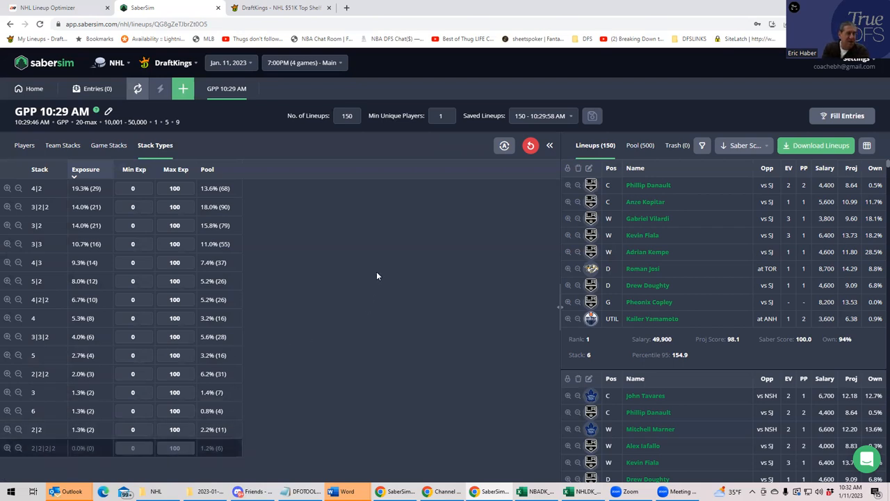
{"action": "mouse_move", "coordinate": [658, 54]}
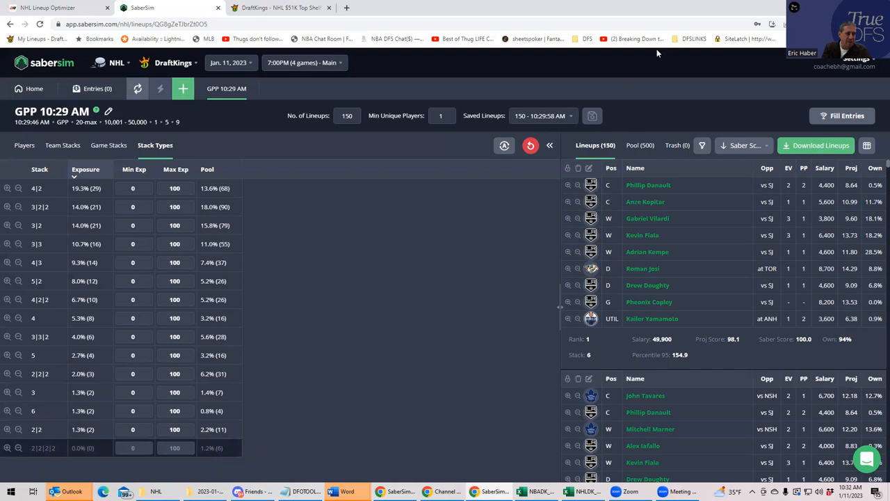